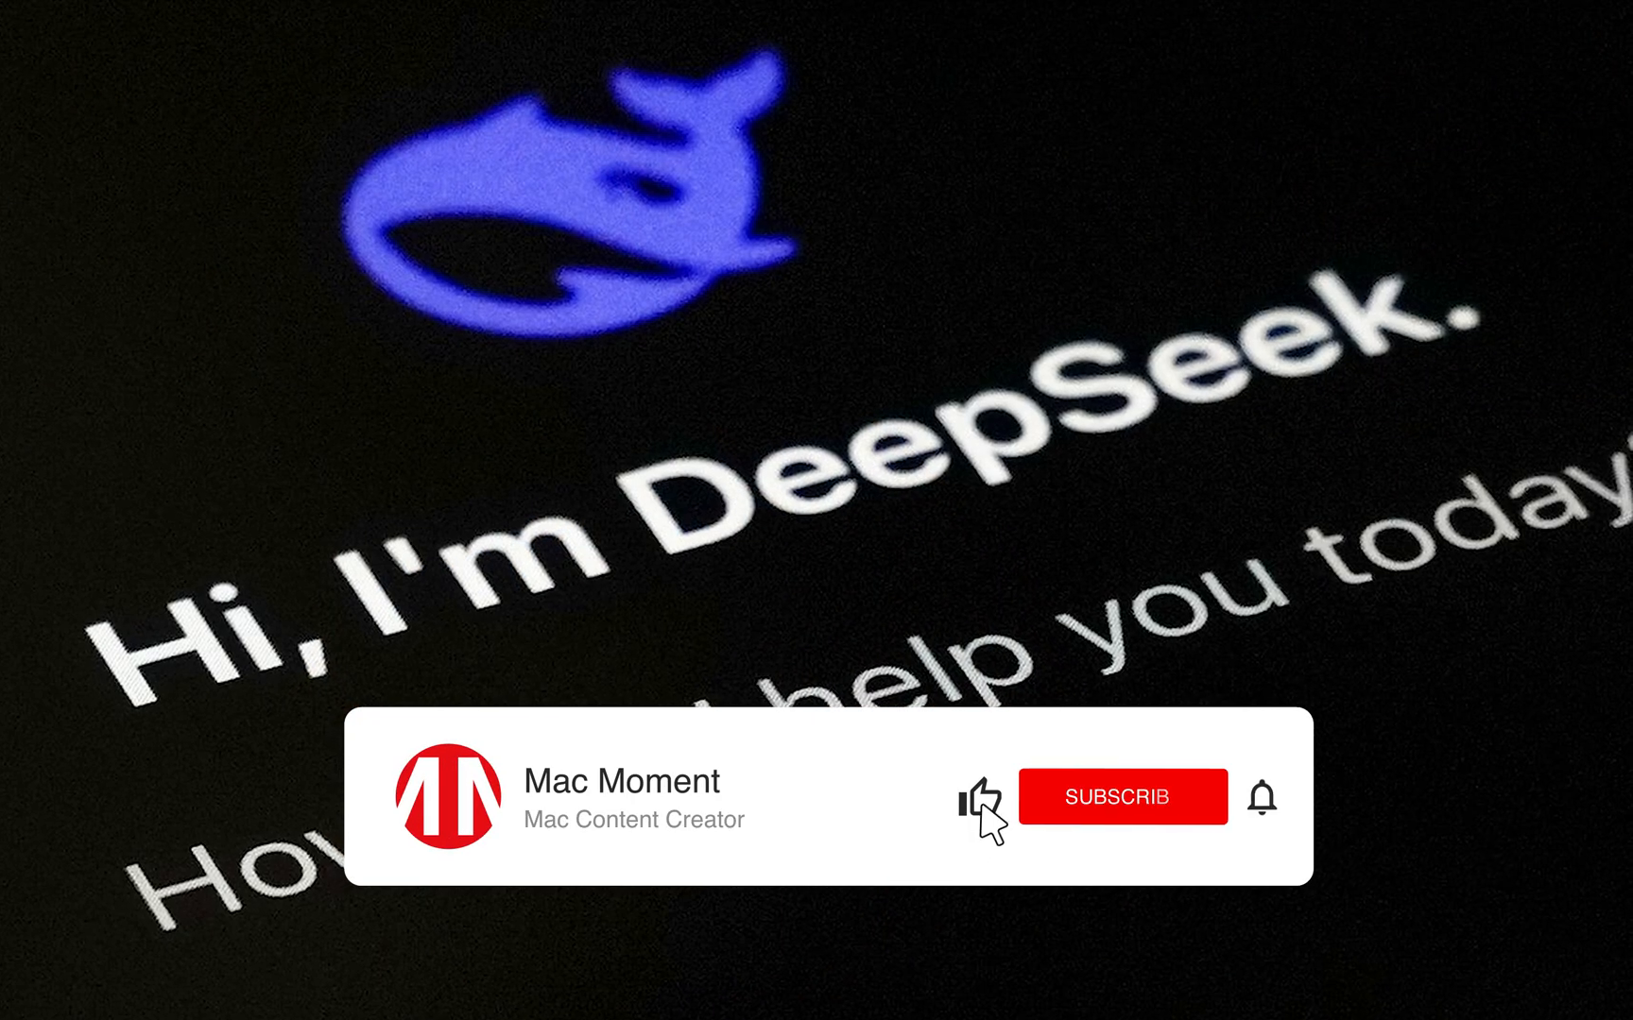
# - Download the macOS Ollama installer from ollama.com and launch Ollama from the Downloads stack
pyautogui.click(1119, 799)
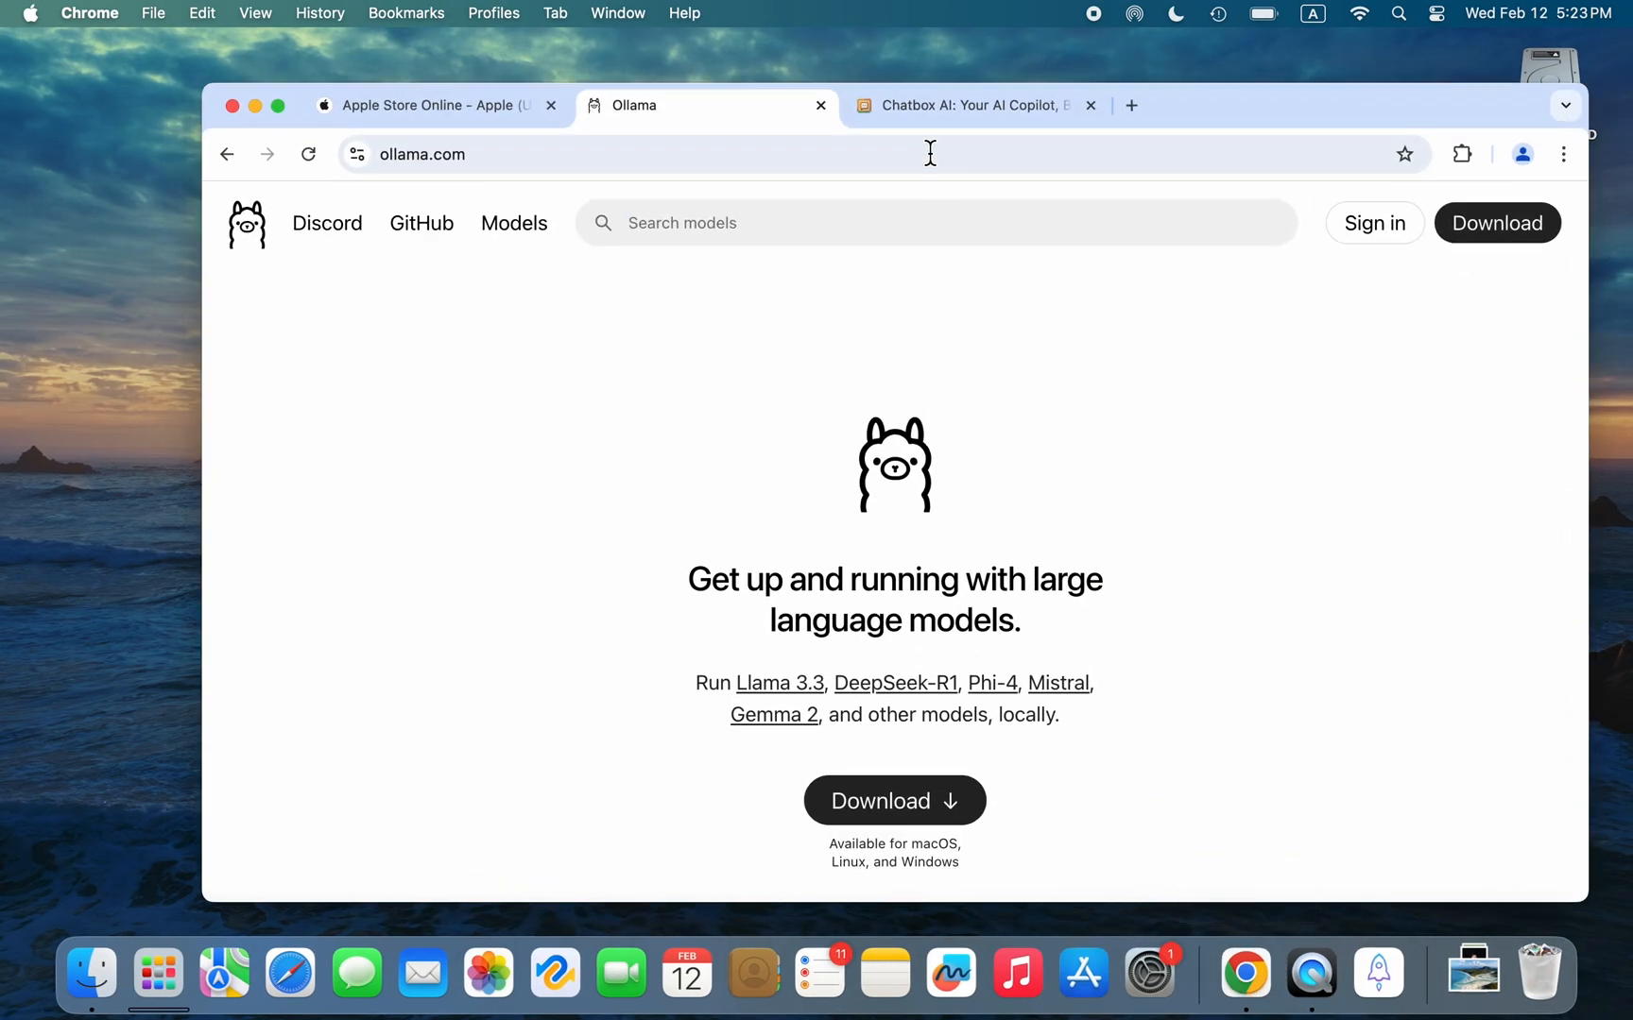
pyautogui.click(972, 105)
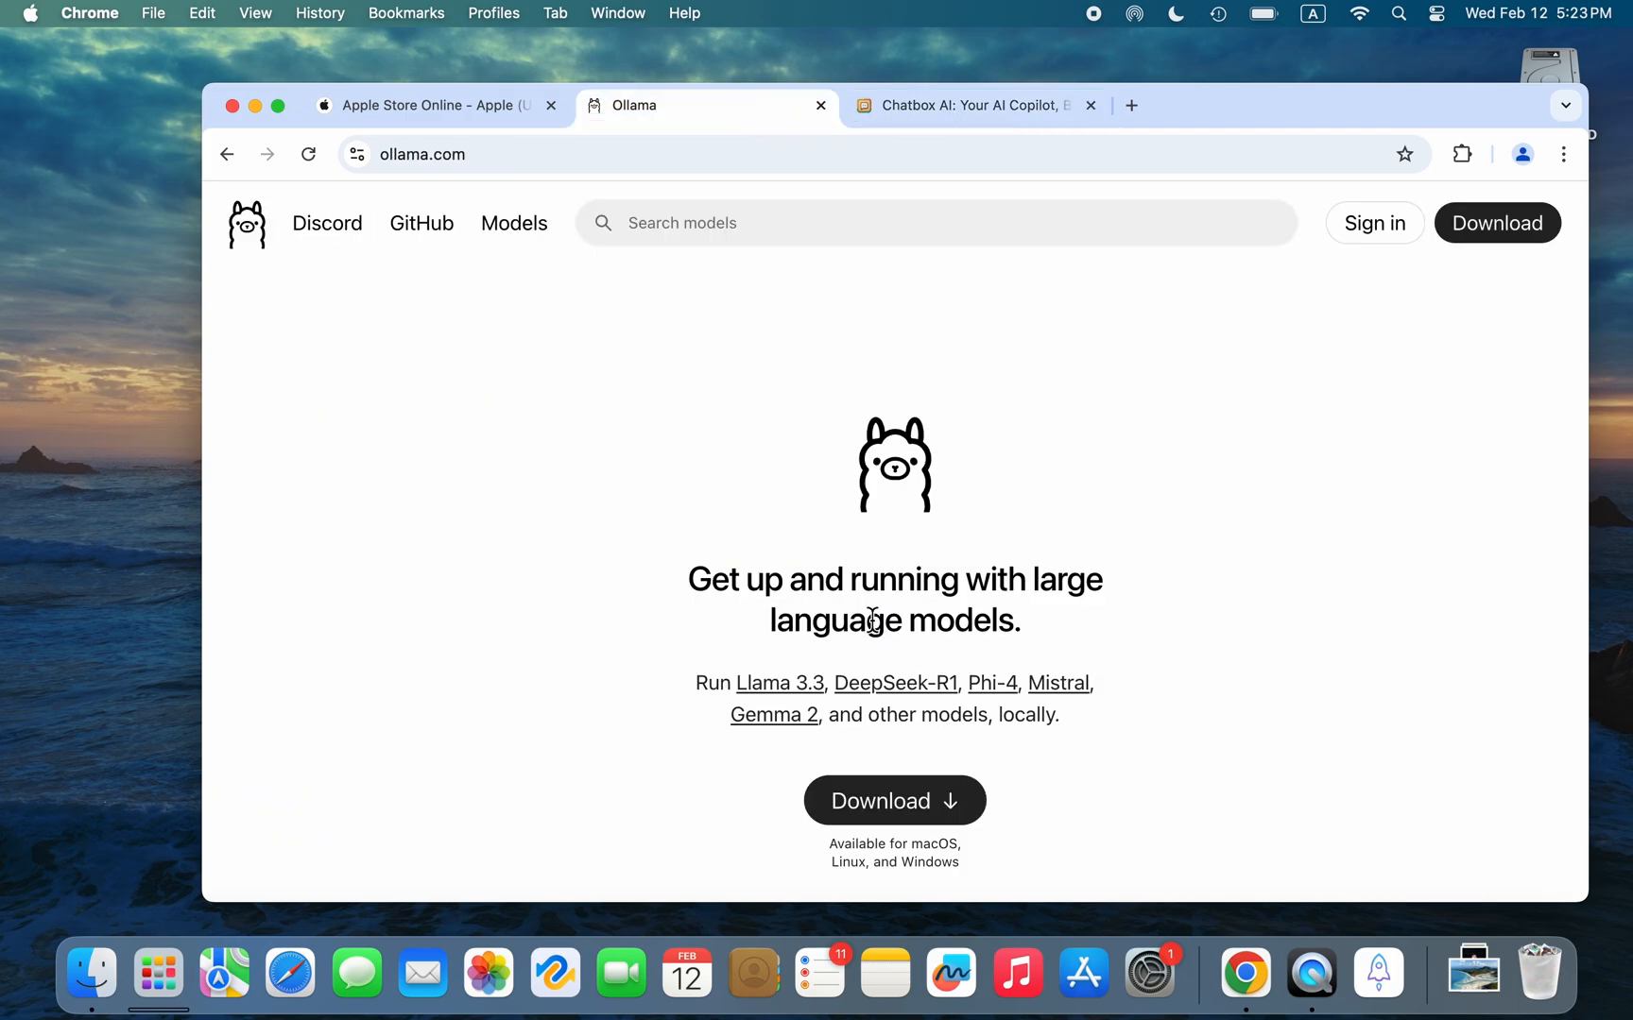
pyautogui.click(894, 801)
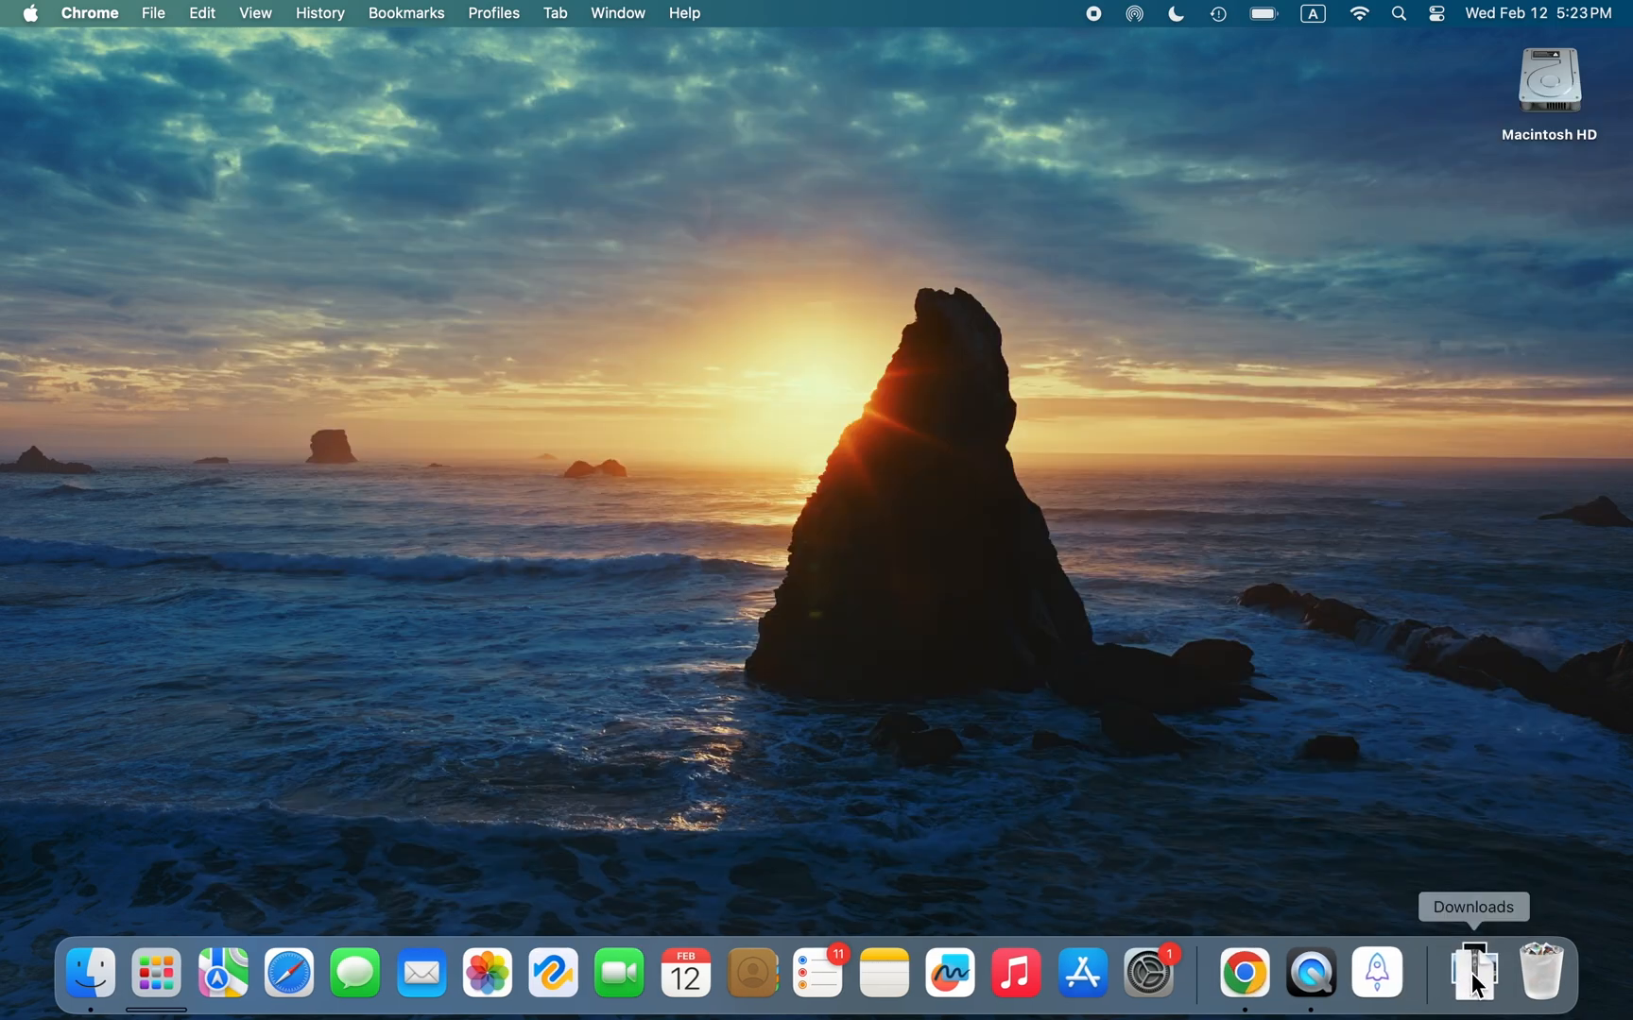
pyautogui.click(1469, 974)
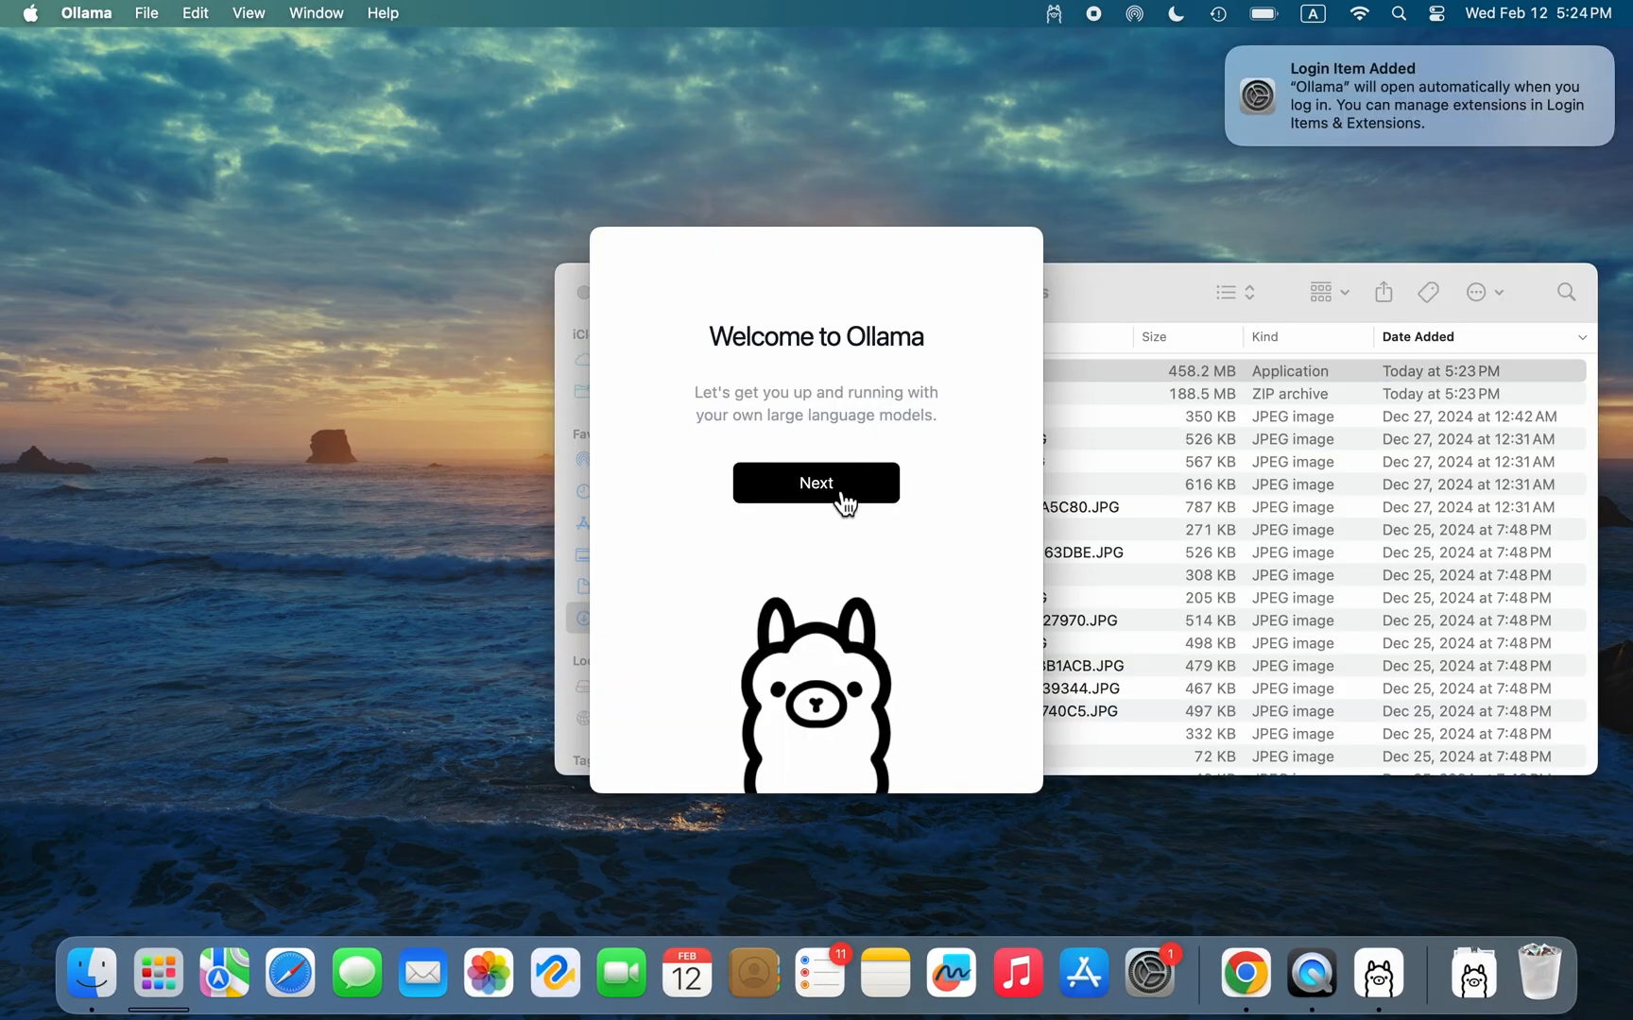
# - Pass the Ollama welcome screen, install the command-line tool, and copy 'ollama run llama3.2'
pyautogui.click(815, 482)
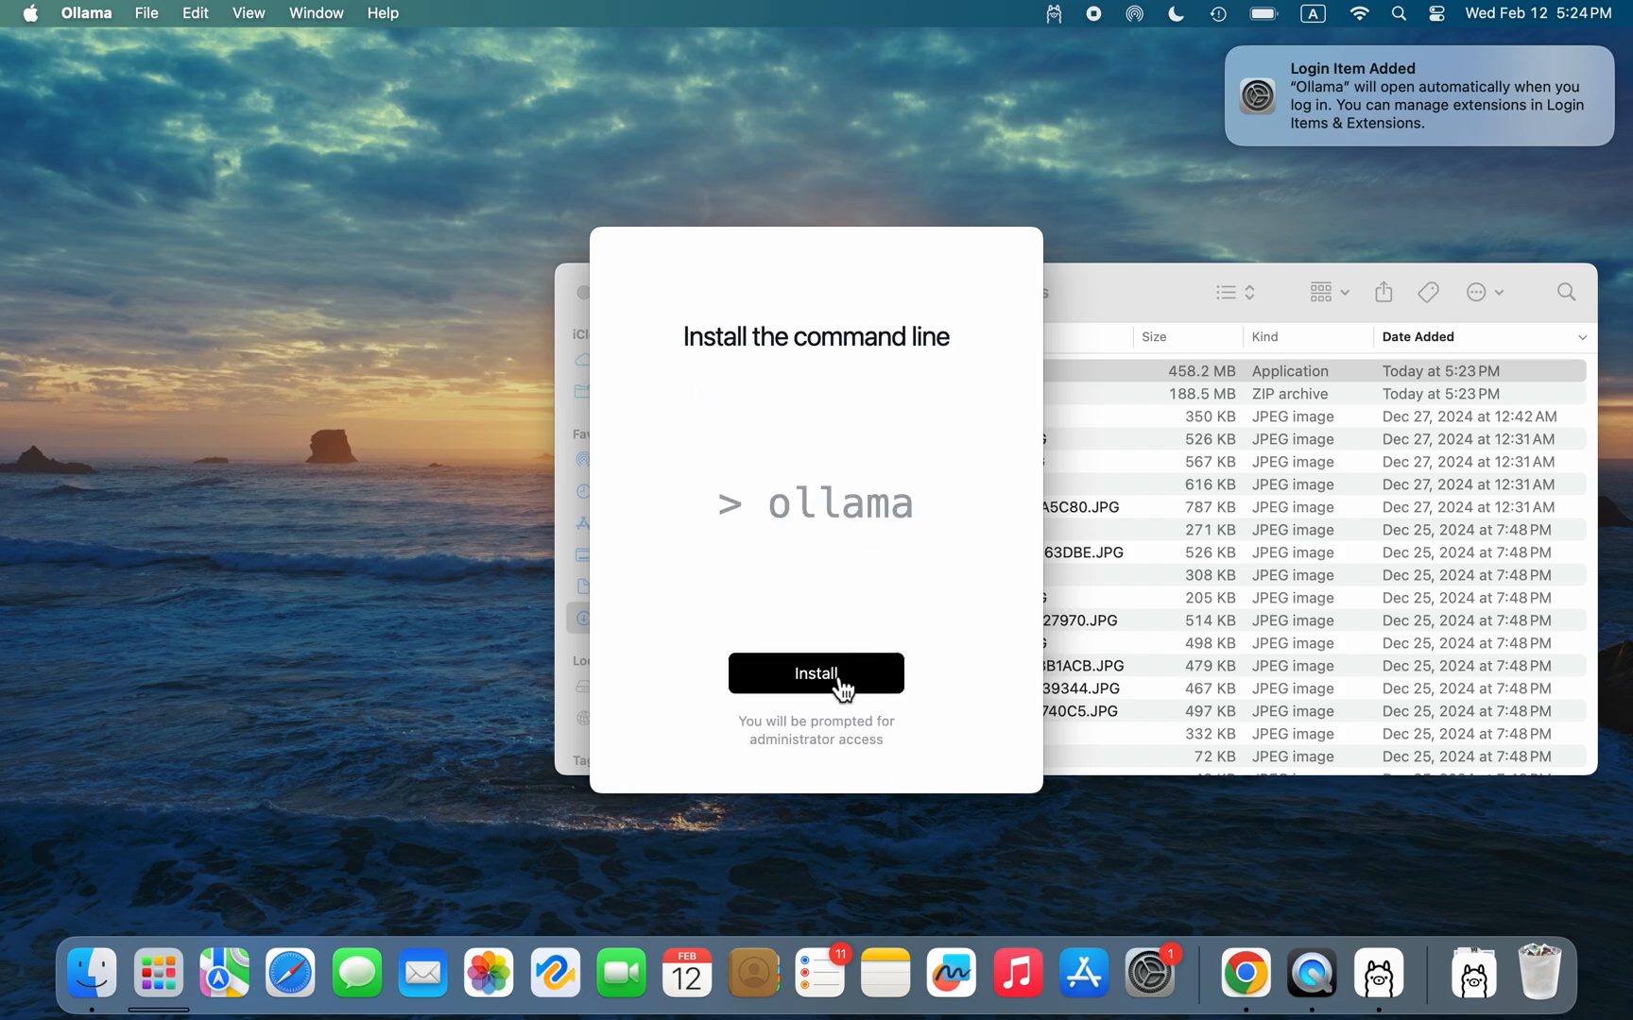
pyautogui.click(815, 673)
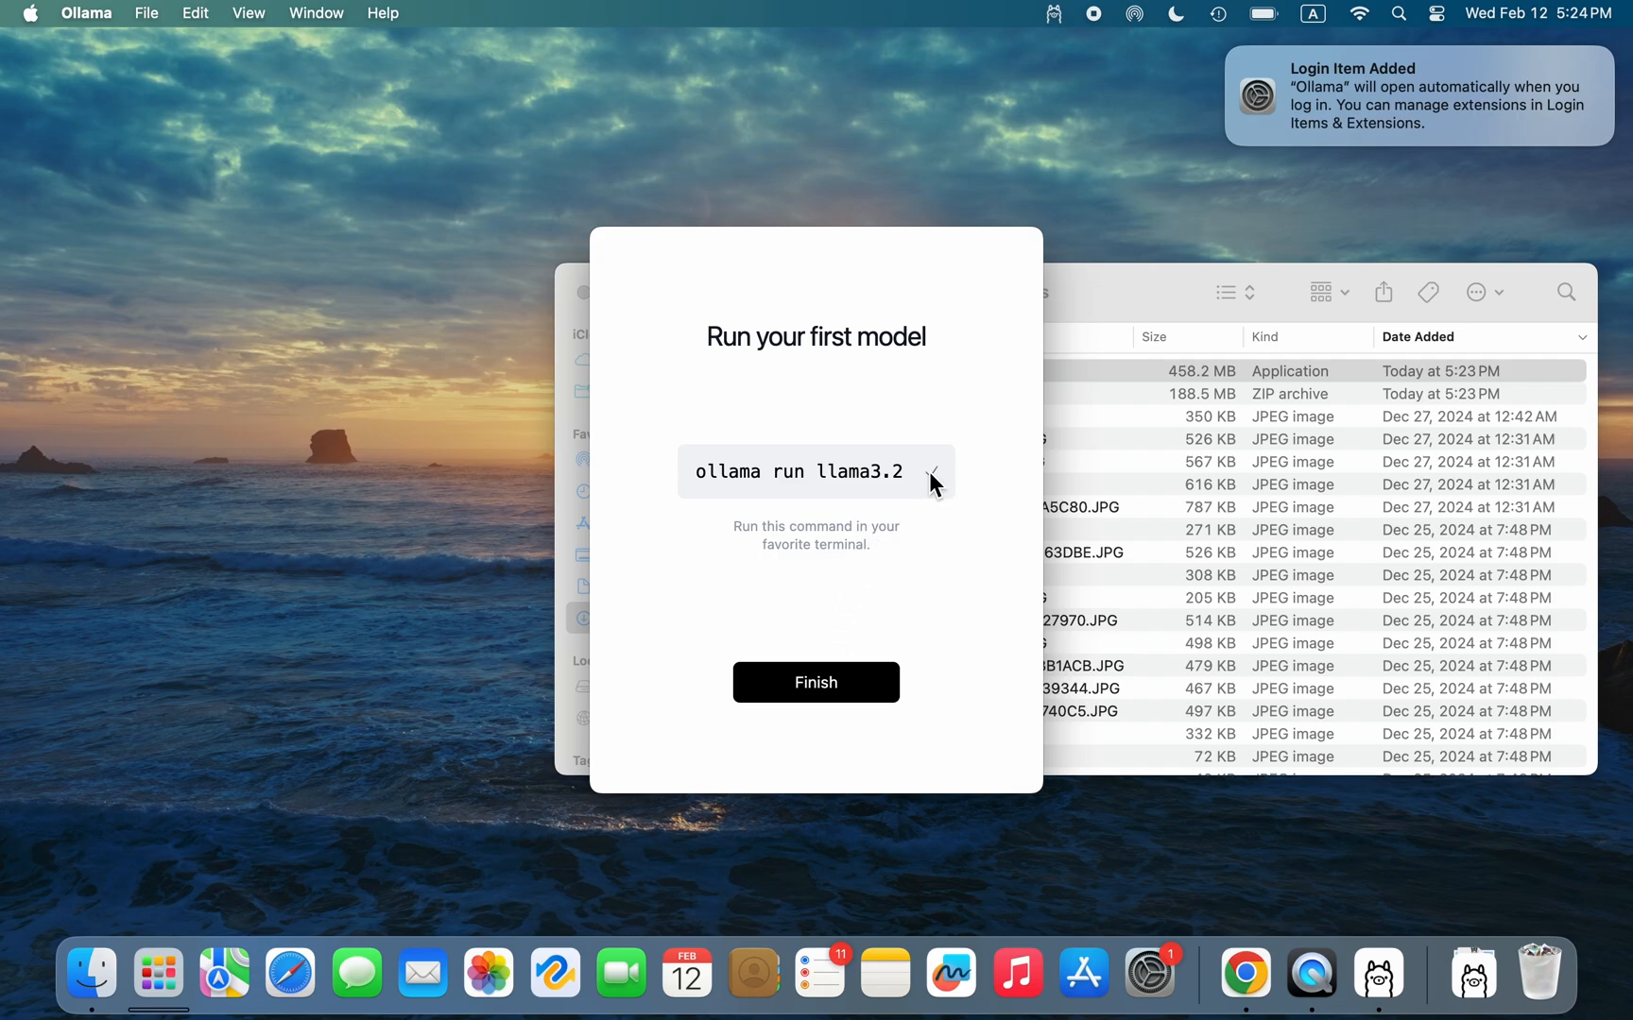
pyautogui.click(1400, 13)
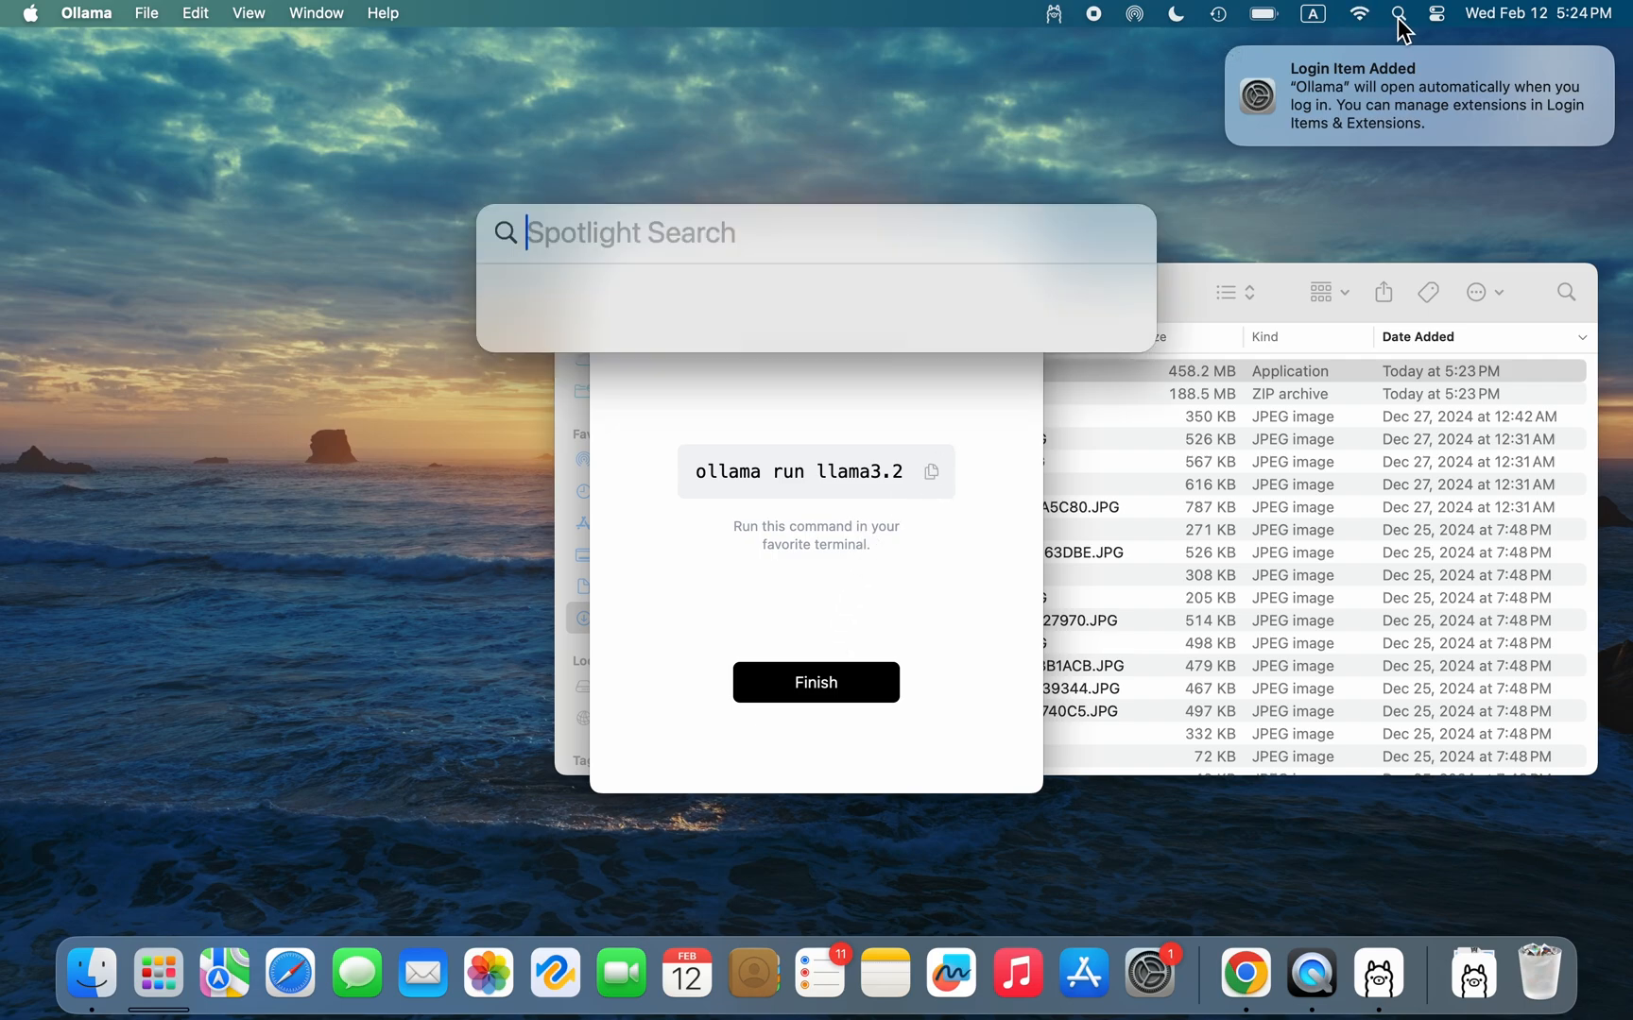
# - Run 'ollama run llama3.2' in Terminal, then return to the Ollama website in Chrome
pyautogui.write('tenorshare 4DDiG')
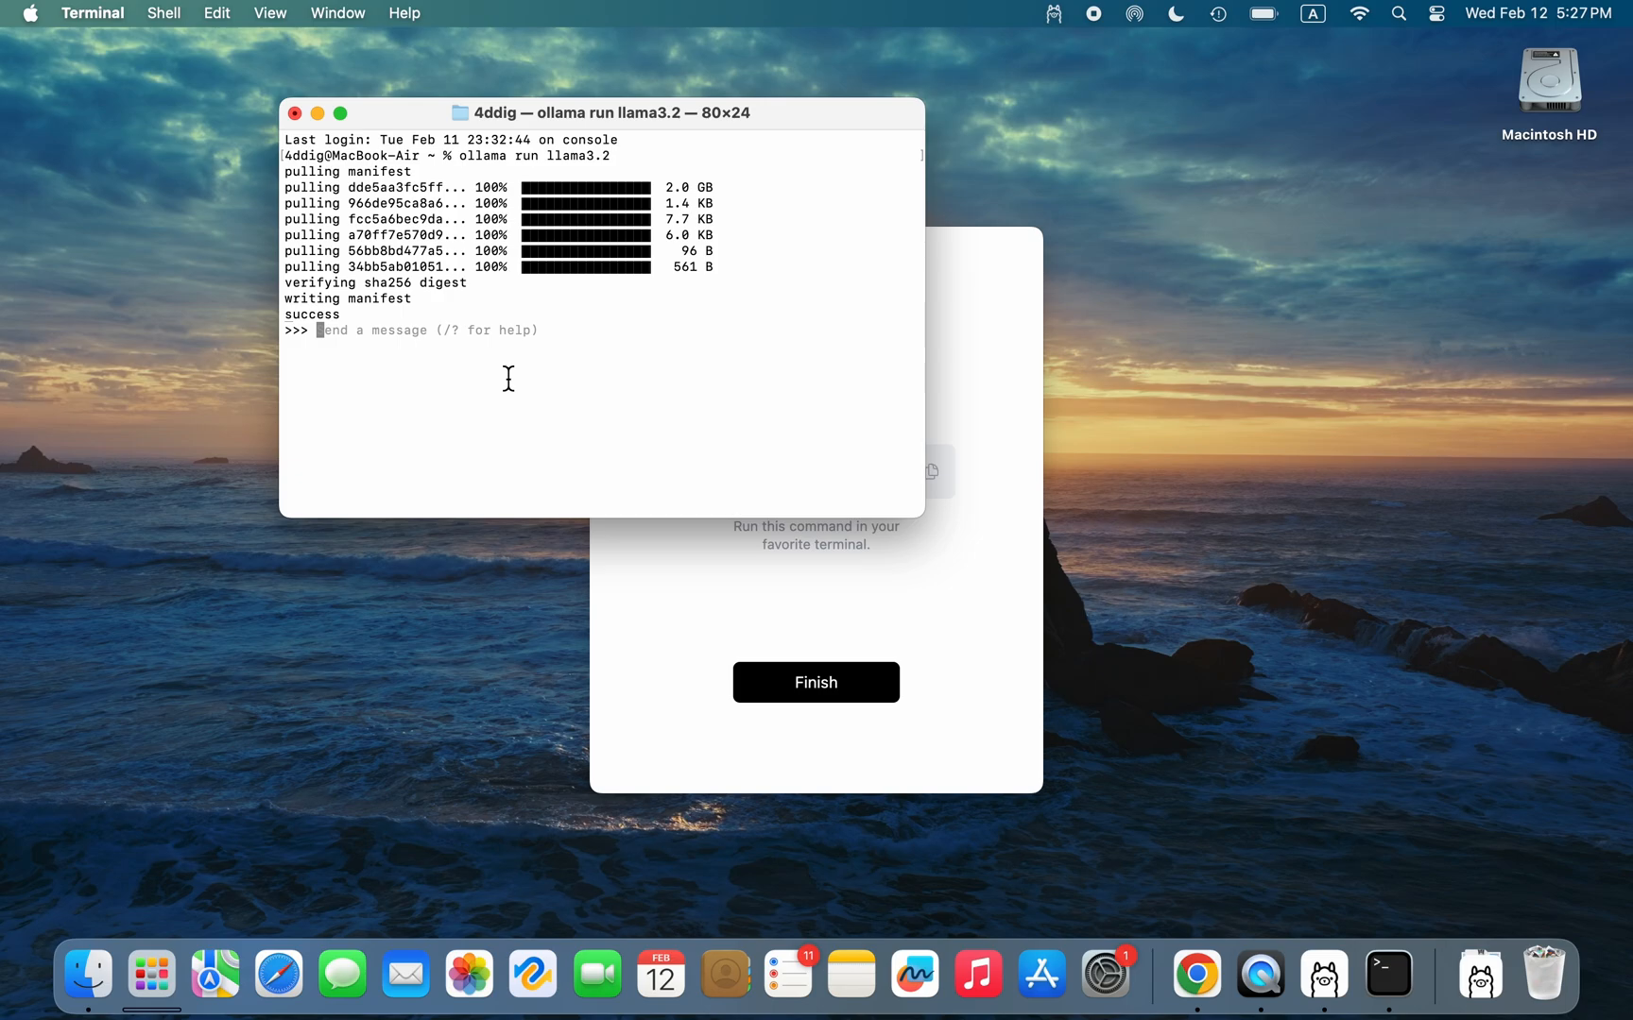
pyautogui.click(295, 113)
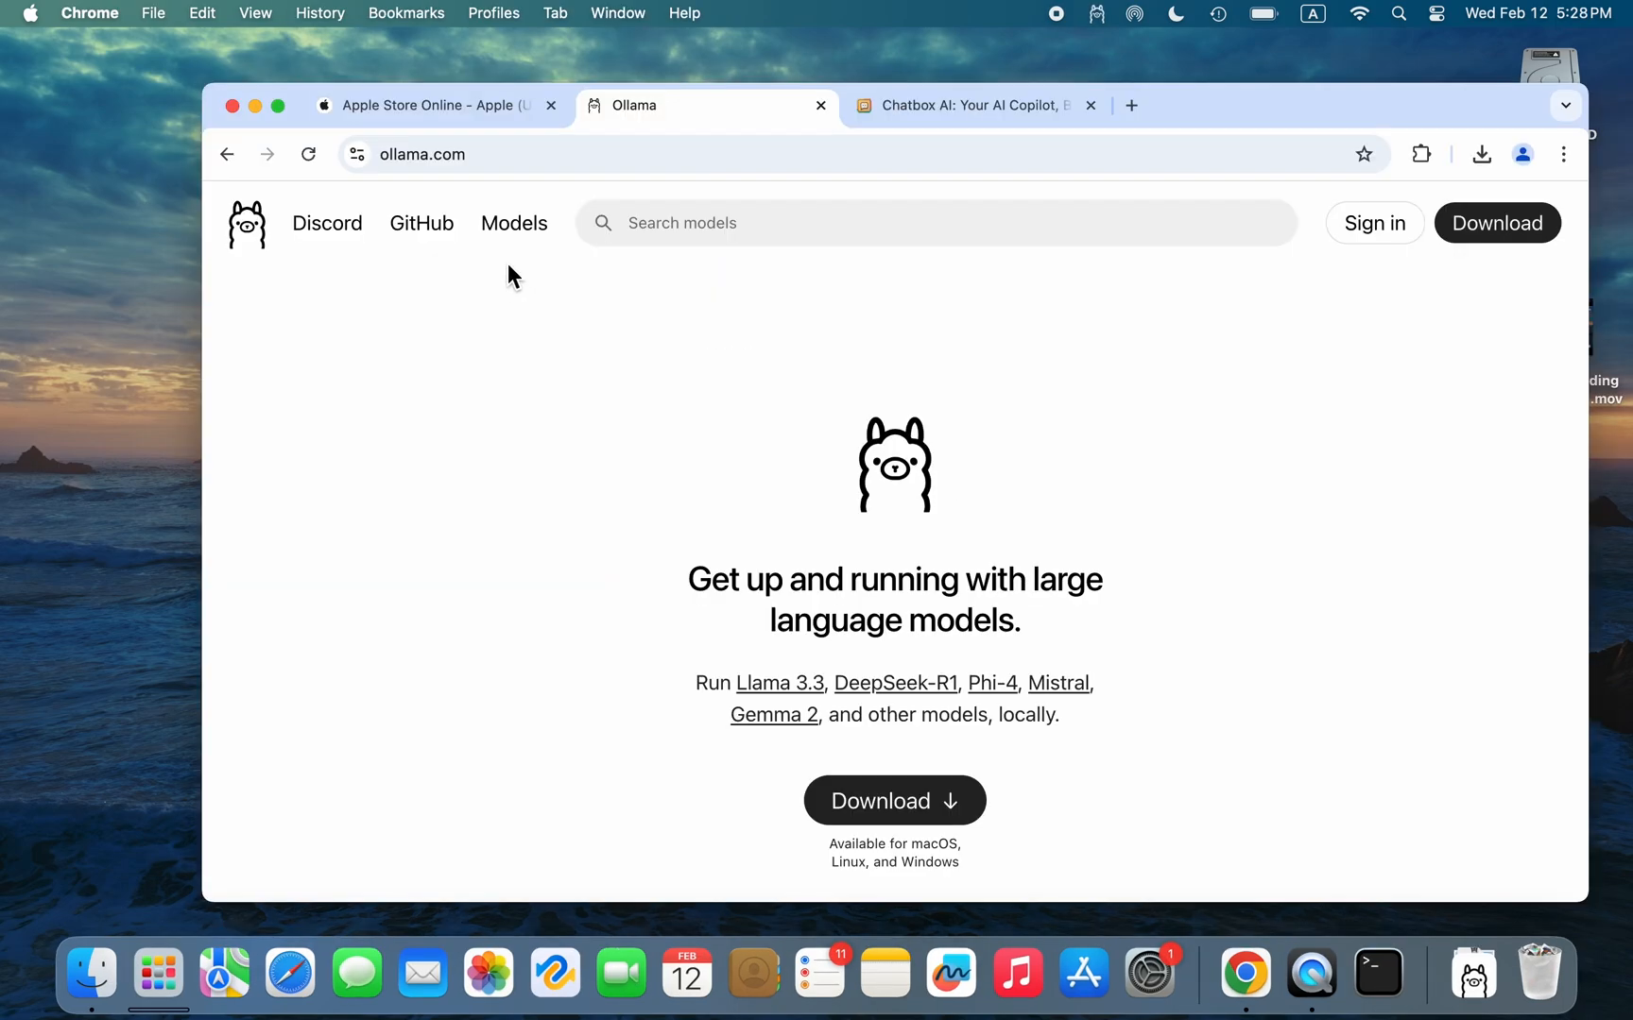
# - Find deepseek-r1 in the Ollama model library, check its 7b size, and copy its run command
pyautogui.click(513, 223)
pyautogui.write('deepseek')
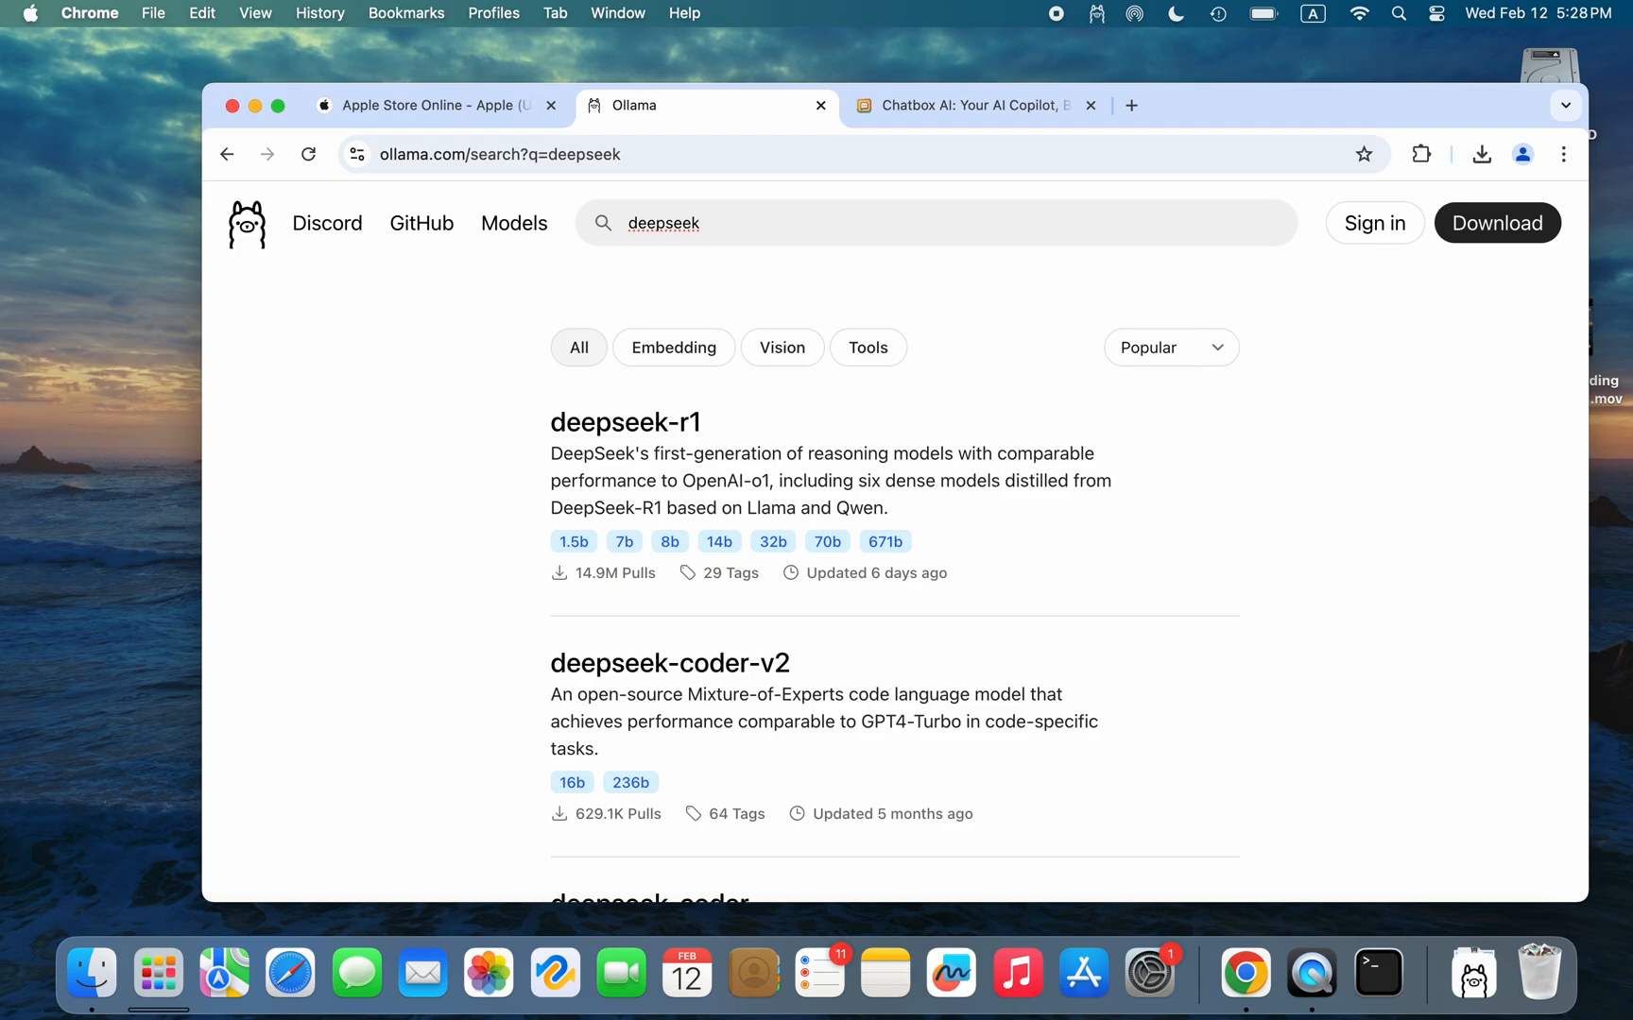
pyautogui.moveTo(624, 422)
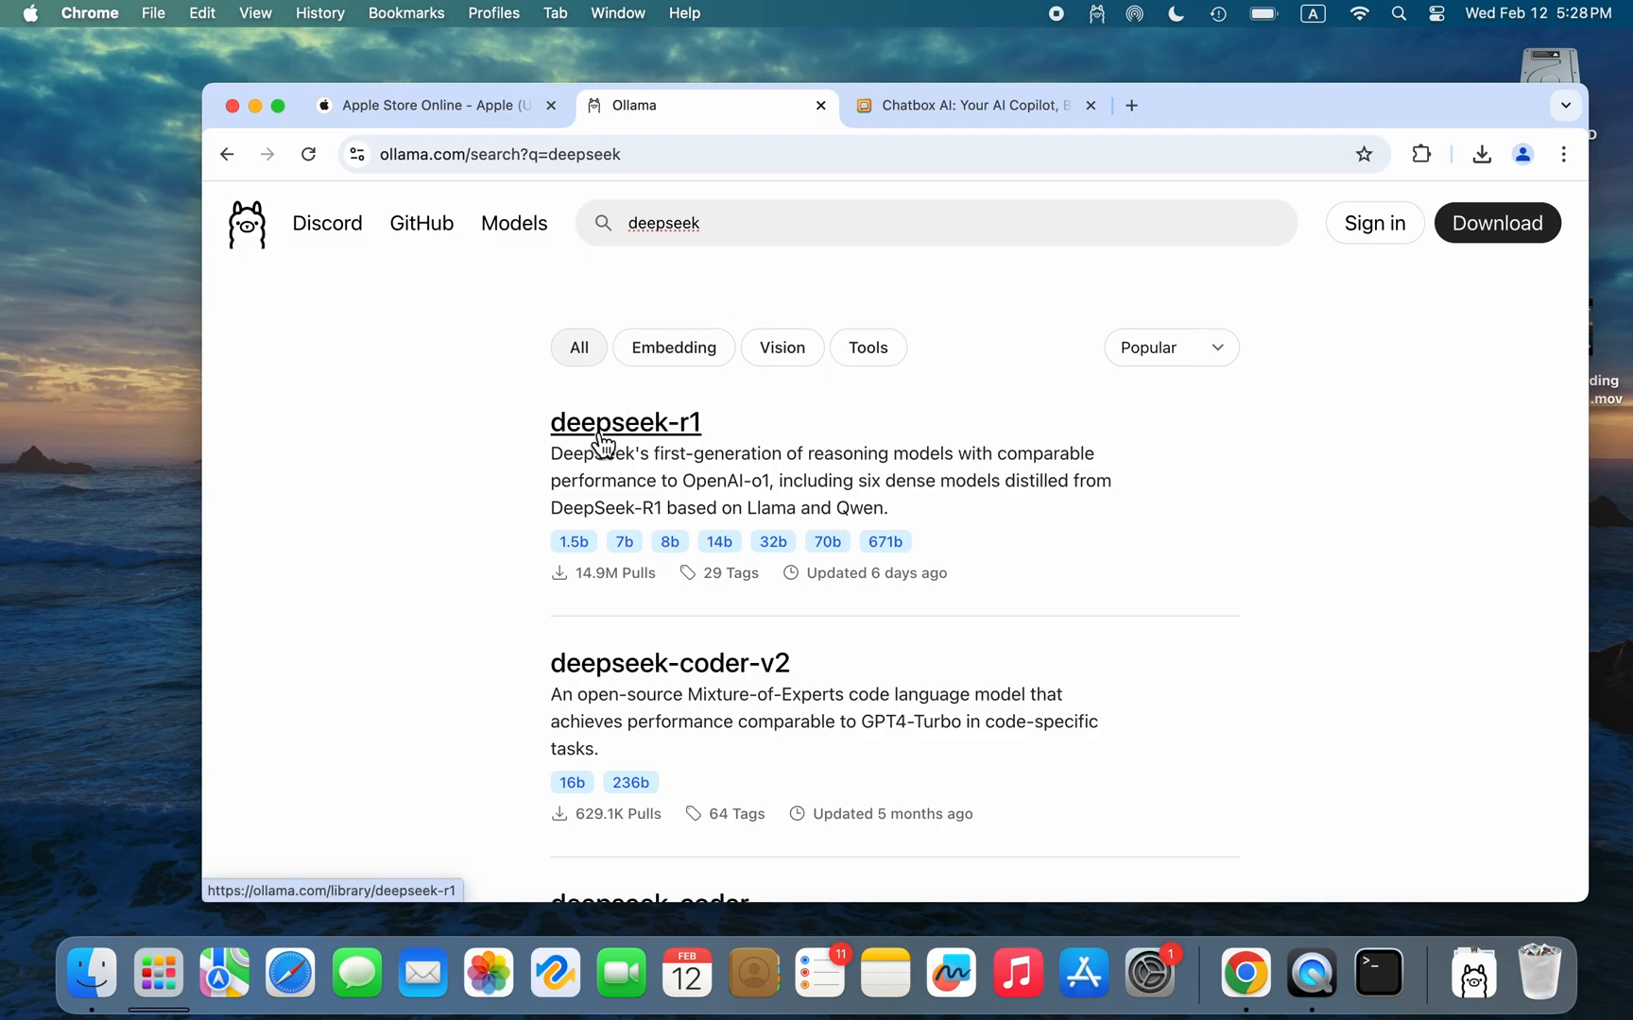
pyautogui.click(625, 423)
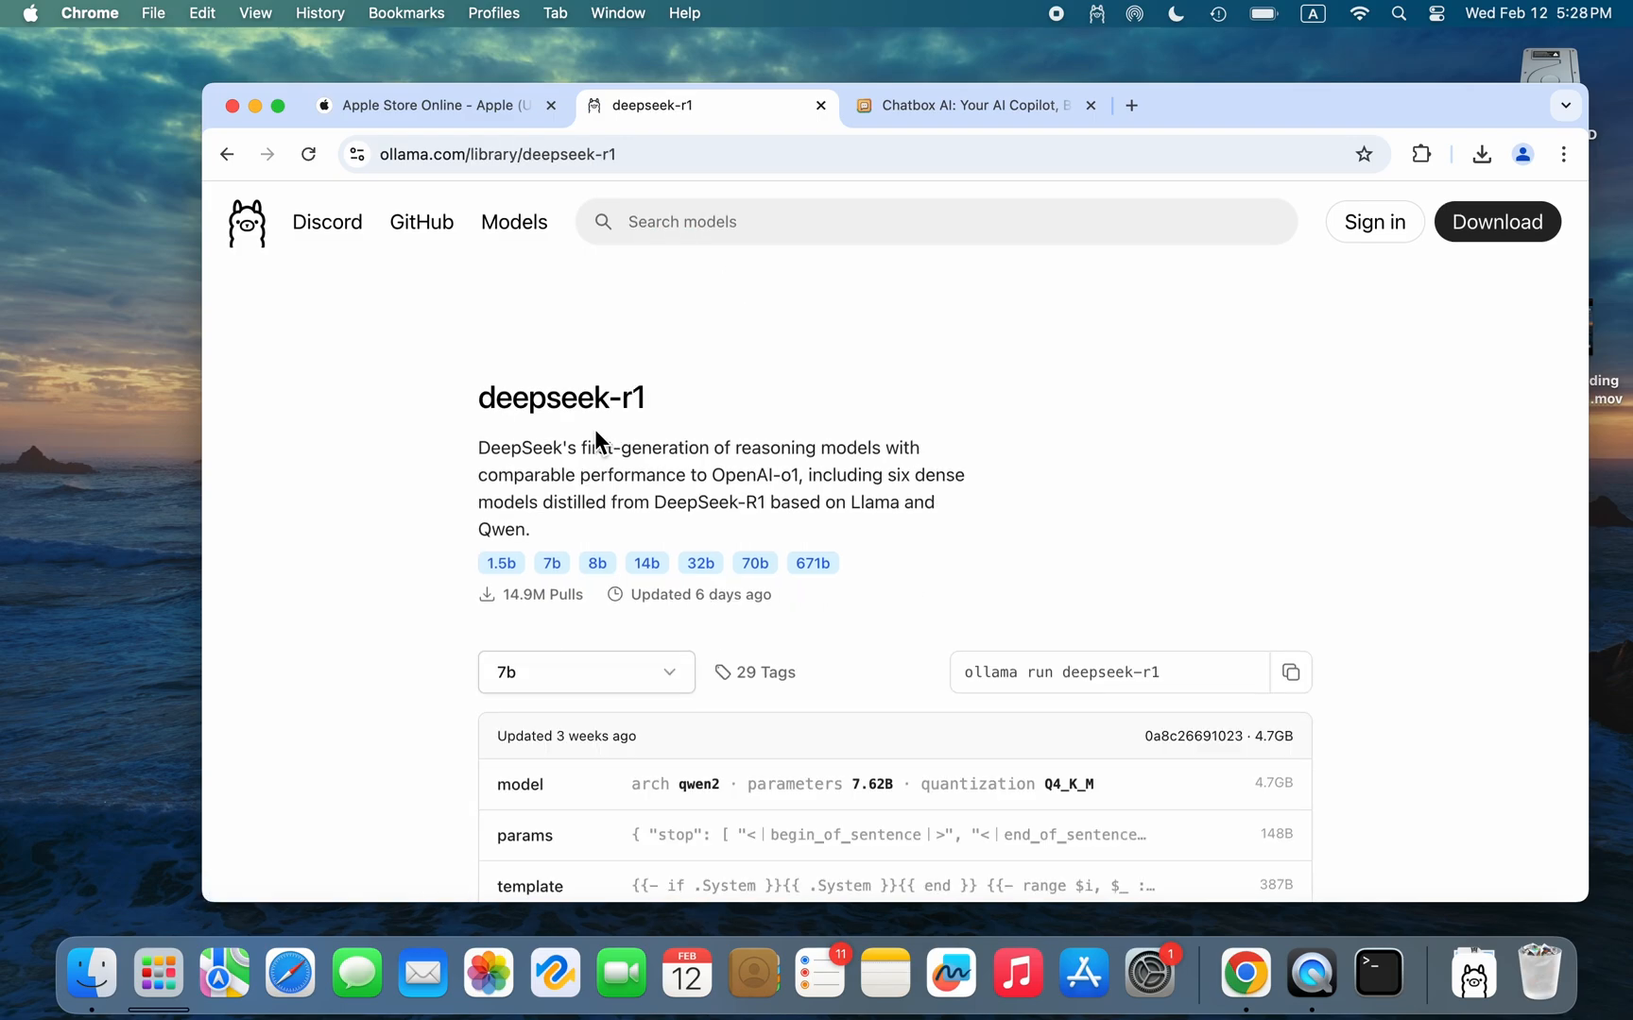
pyautogui.scroll(-3)
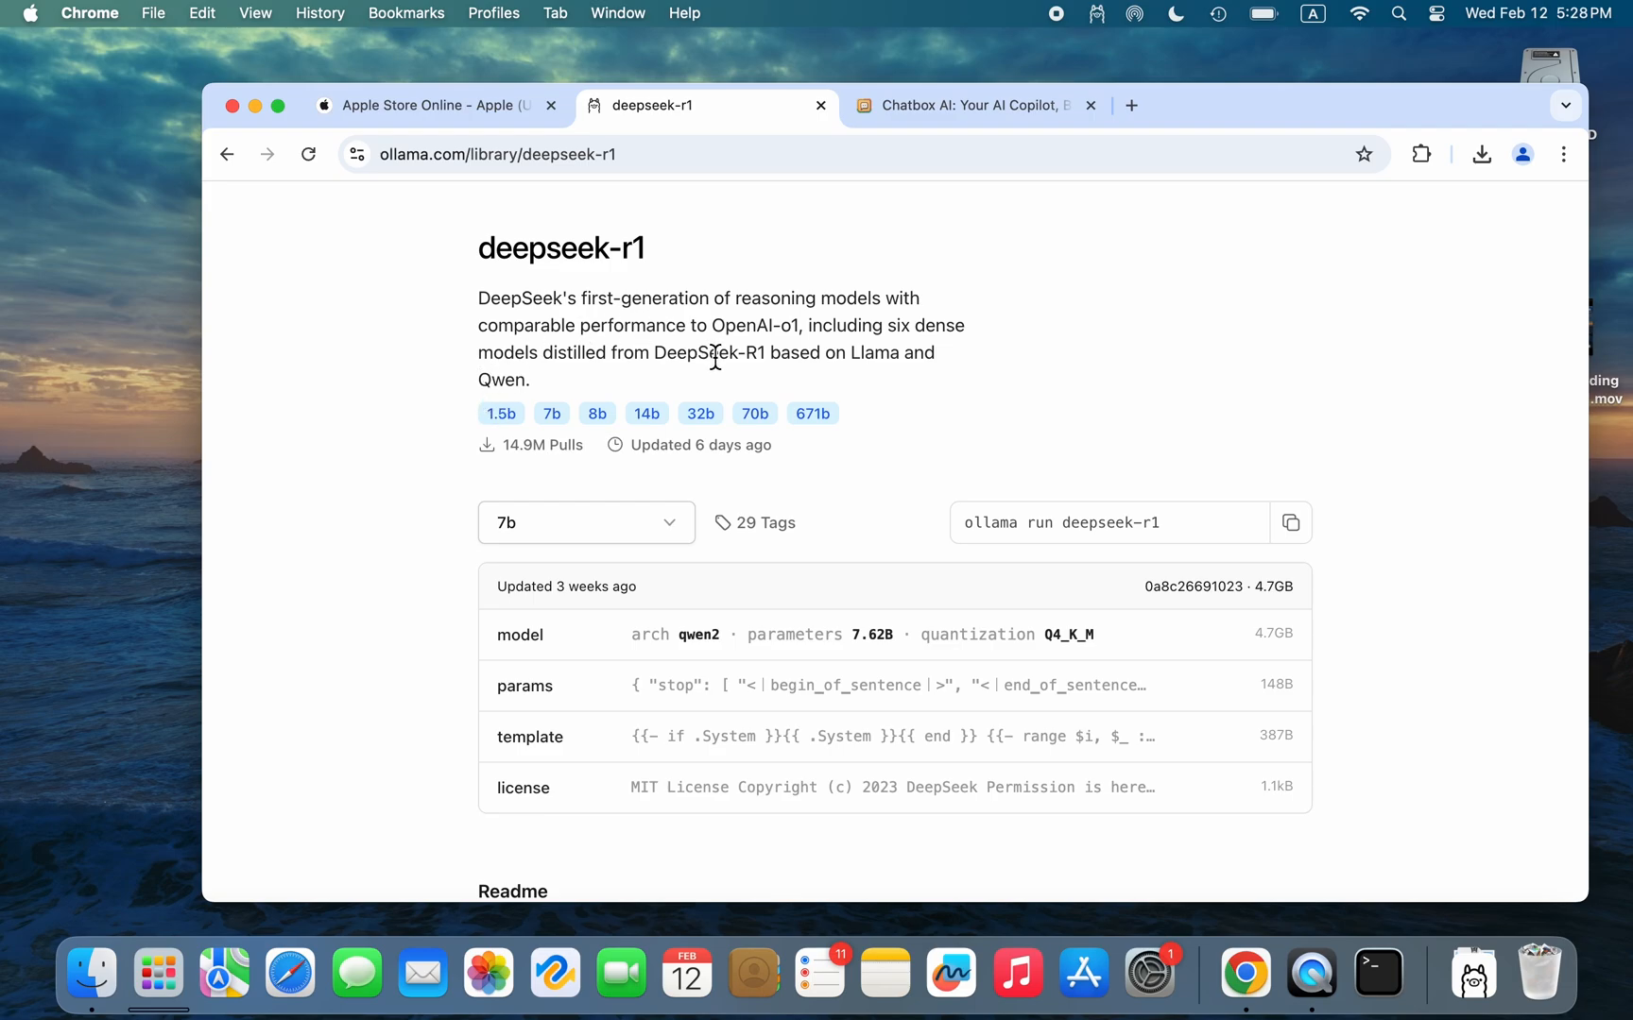
pyautogui.moveTo(691, 541)
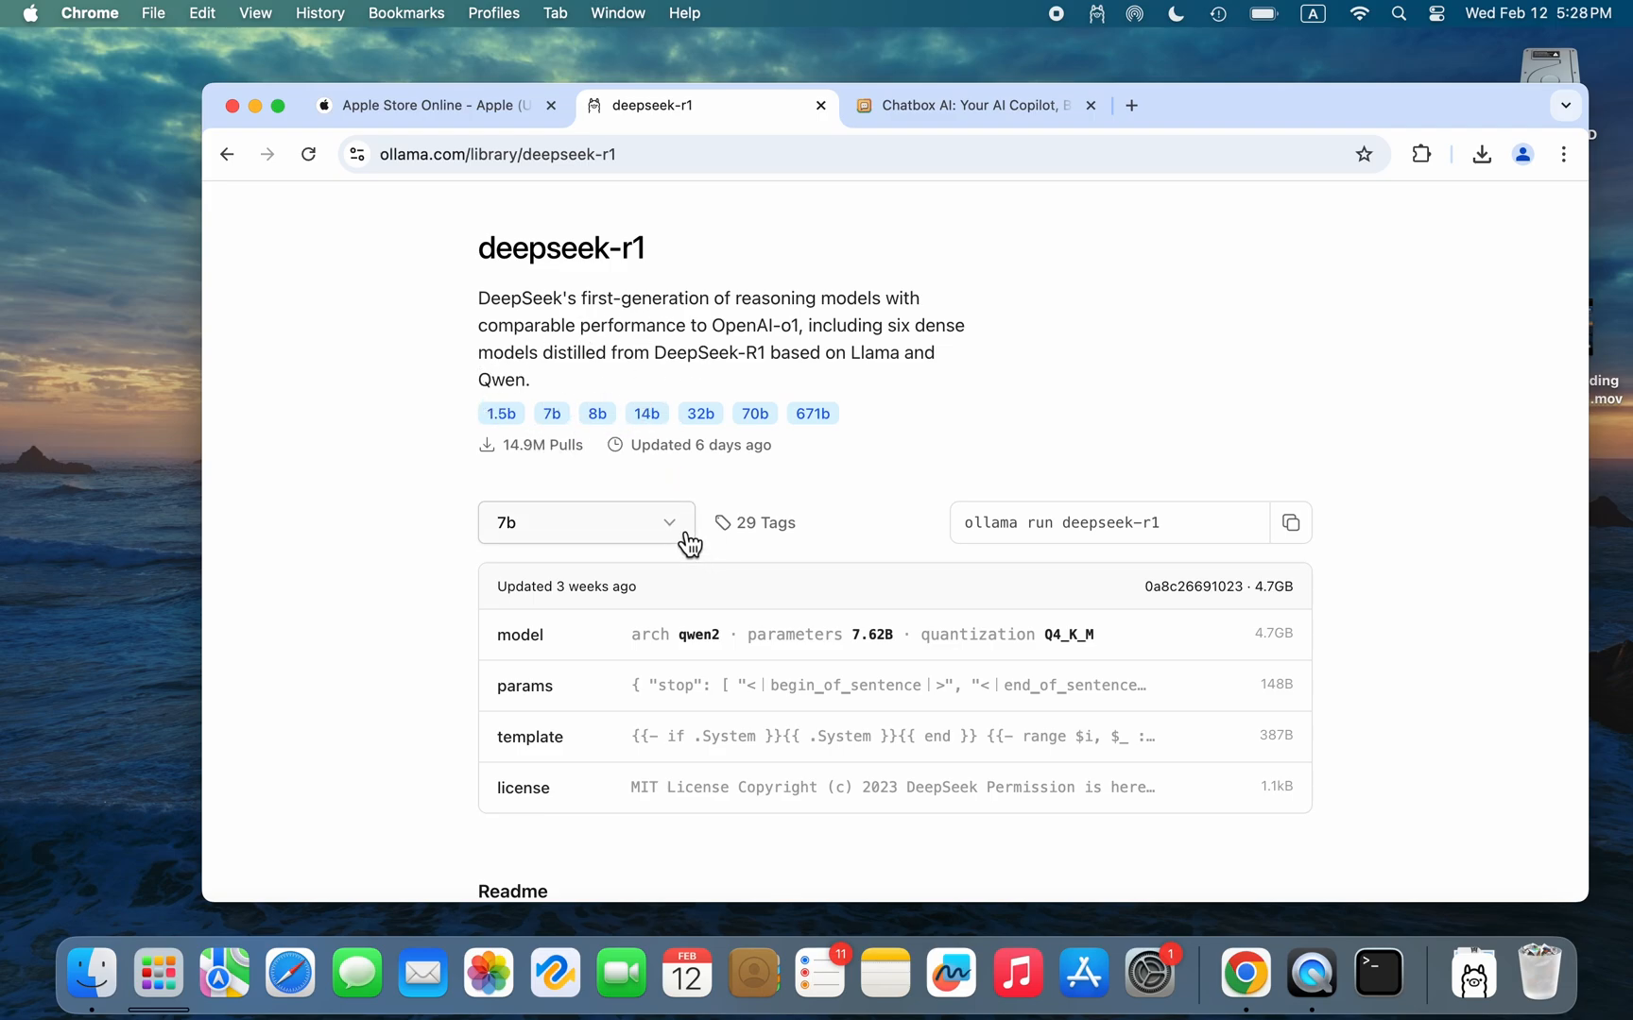
pyautogui.click(585, 522)
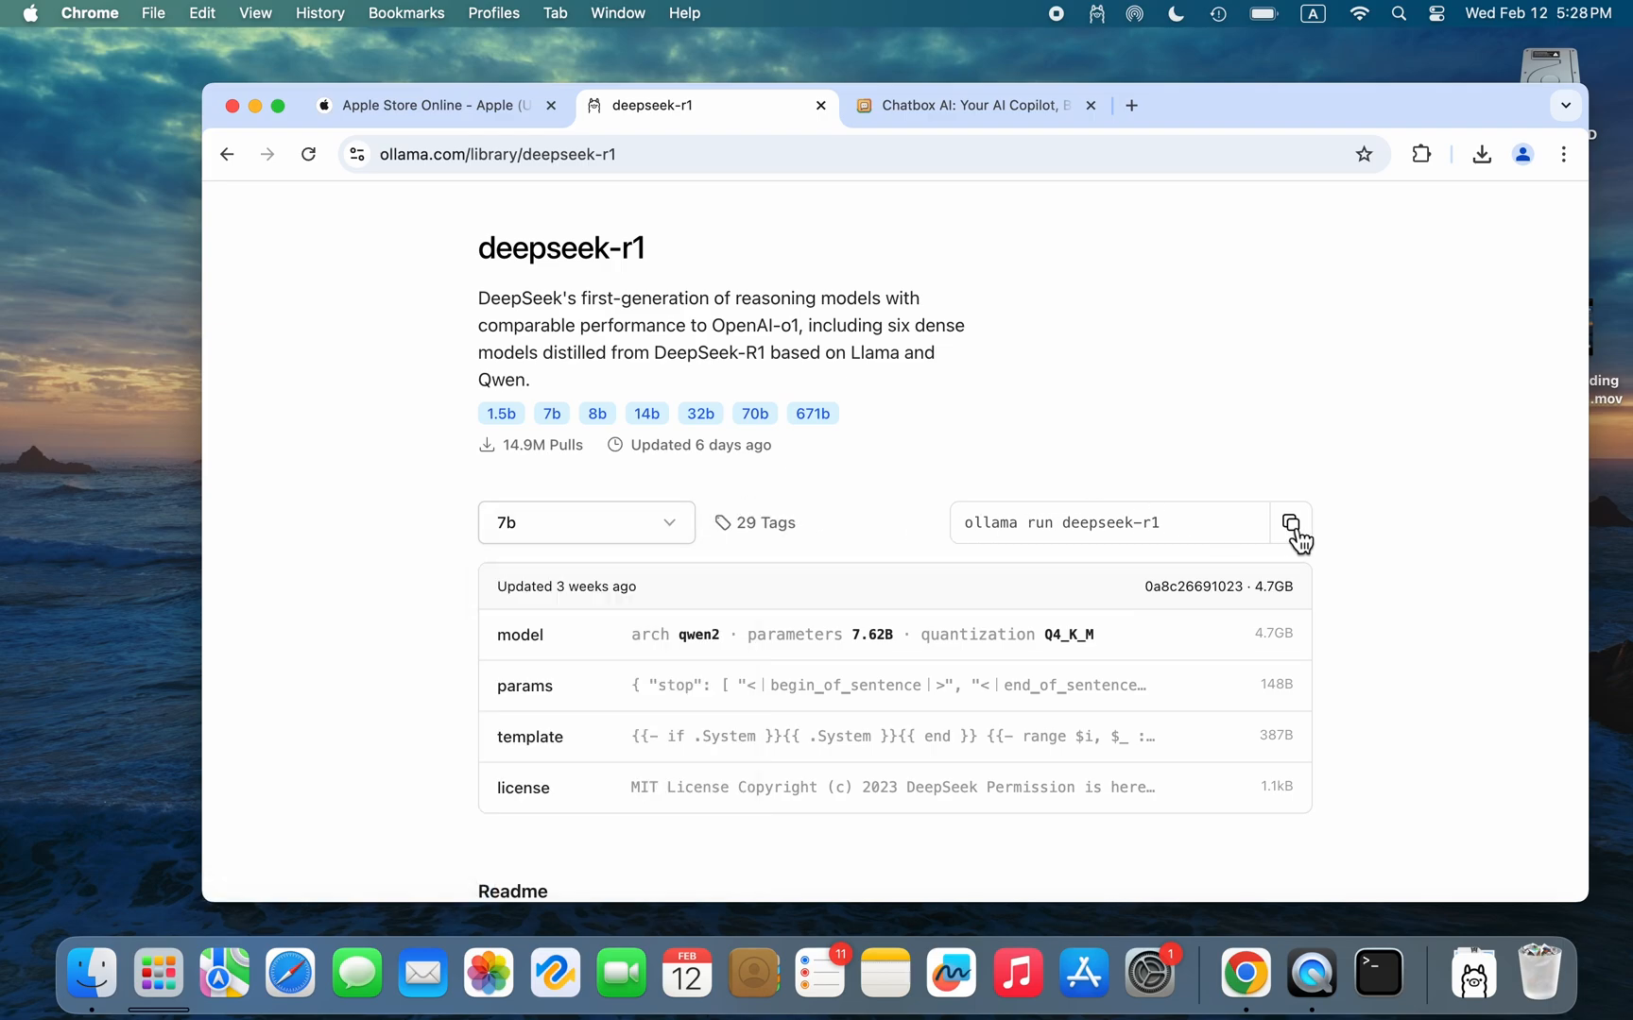
pyautogui.write('te')
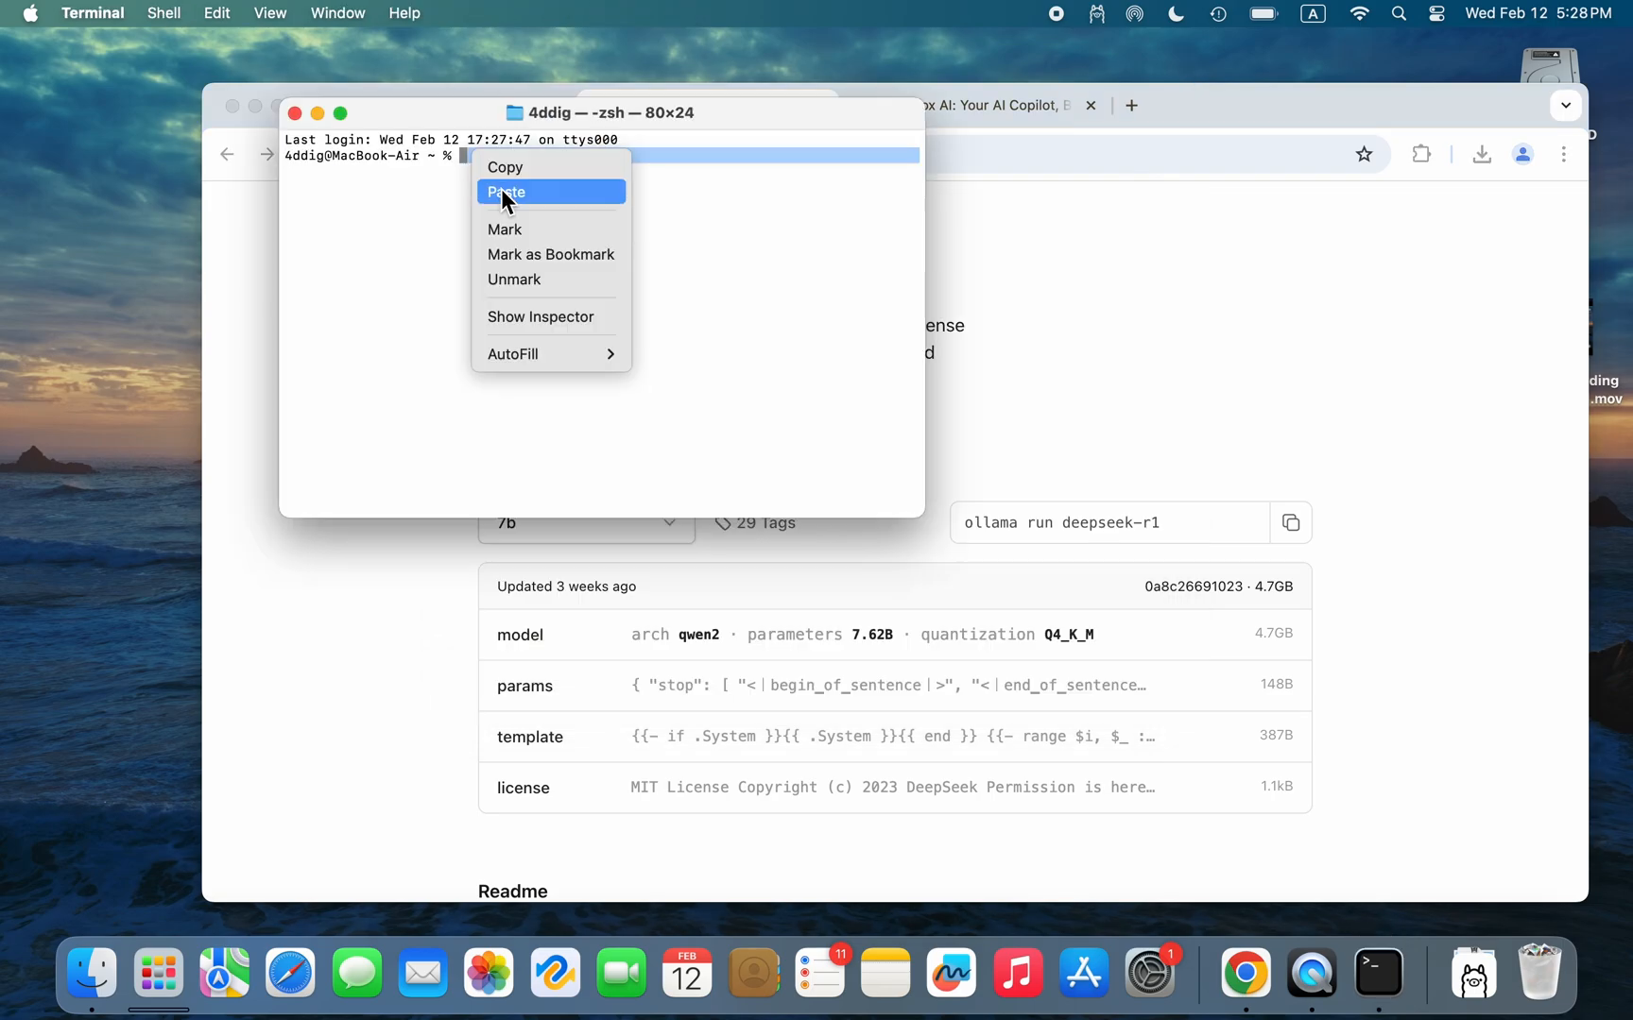
# - Return from Terminal to the ollama.com deepseek-r1 model page in Chrome
pyautogui.click(507, 192)
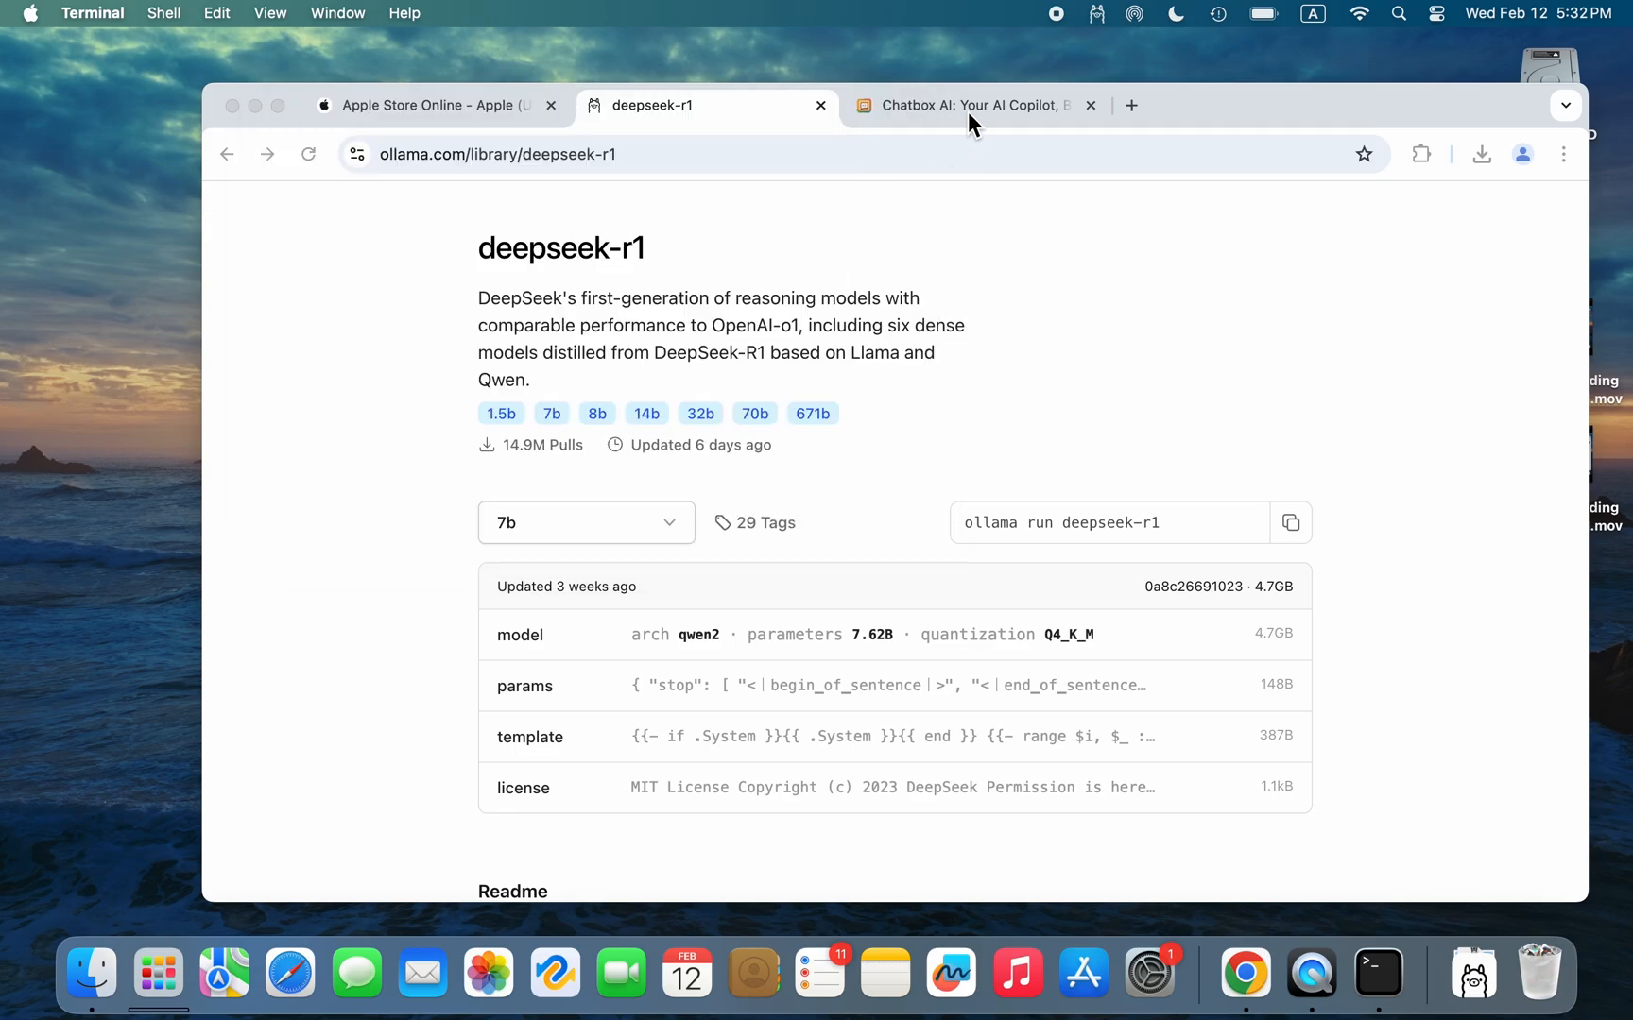
# - Download Chatbox for Apple Silicon from the Chatbox AI site and open the 1.9.8-arm64 DMG
pyautogui.click(971, 104)
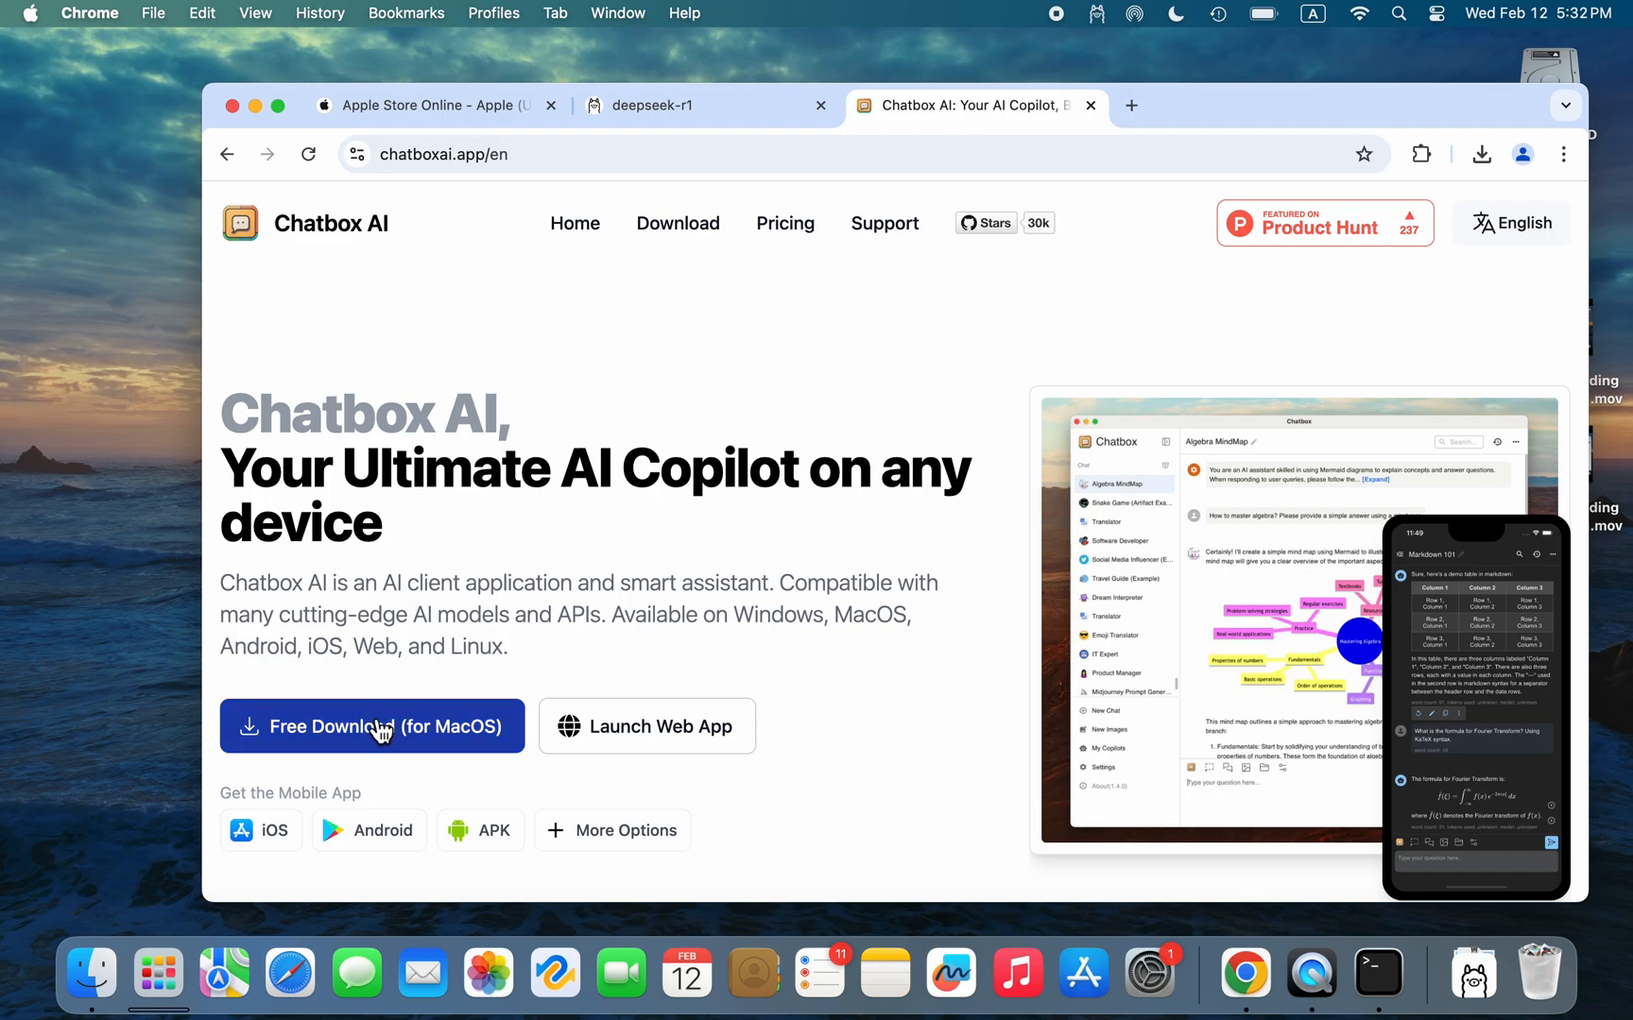
pyautogui.click(370, 726)
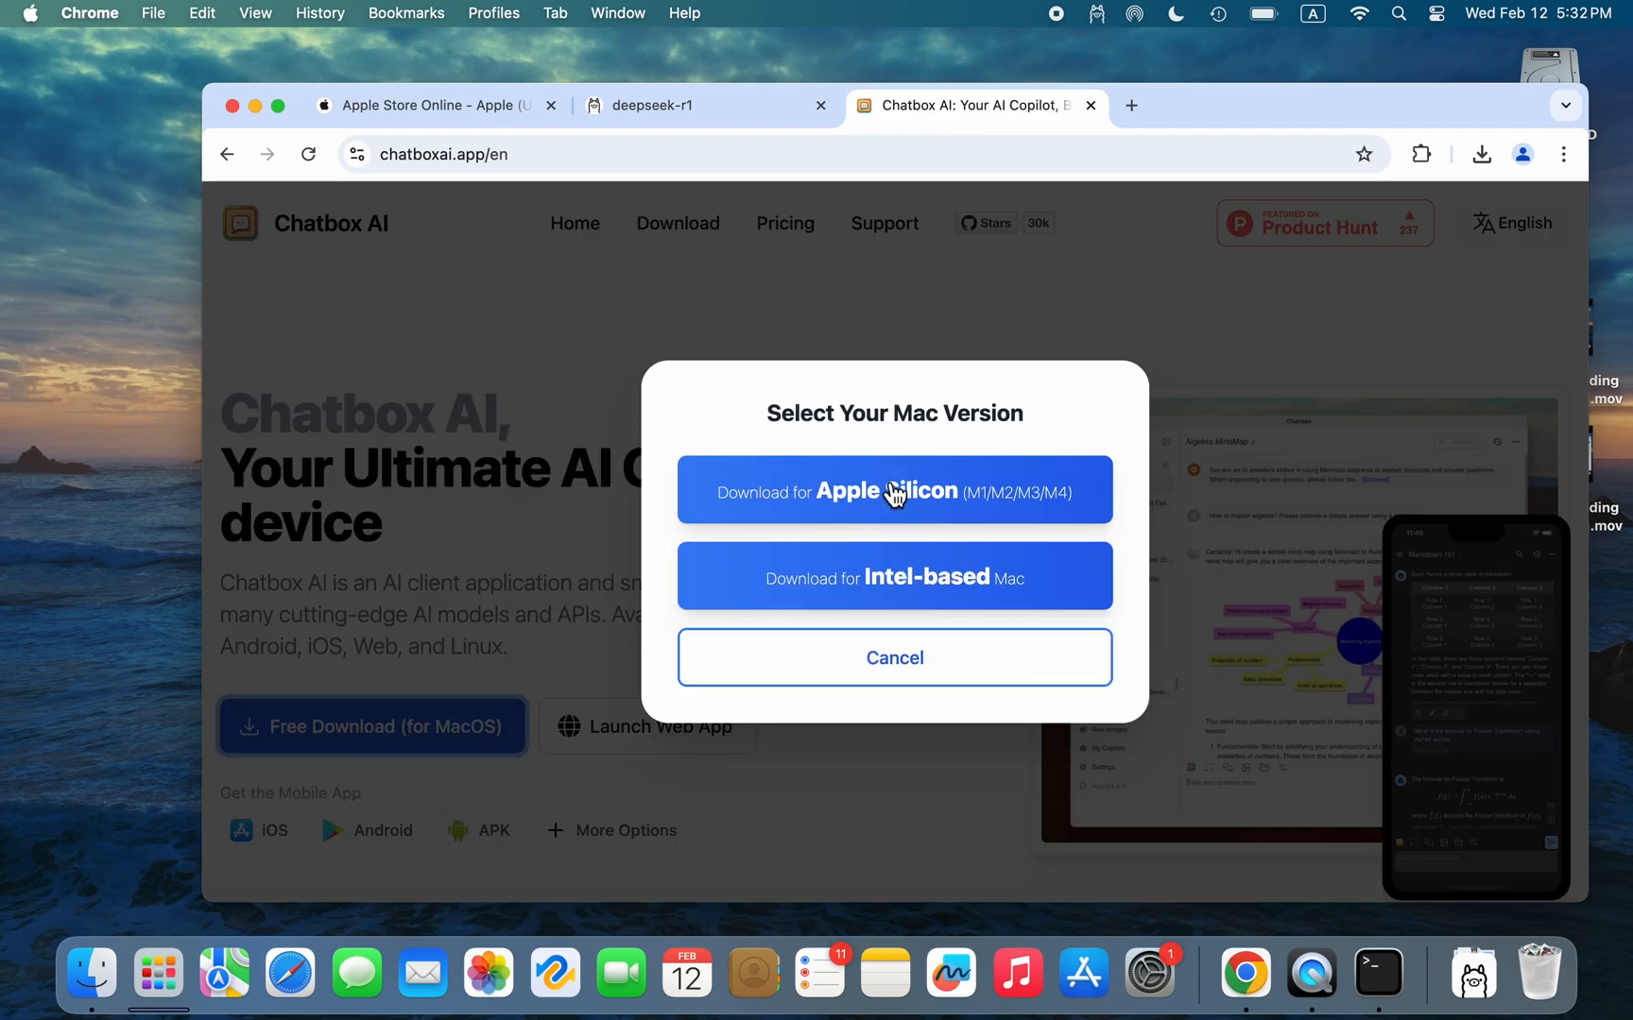
pyautogui.click(894, 491)
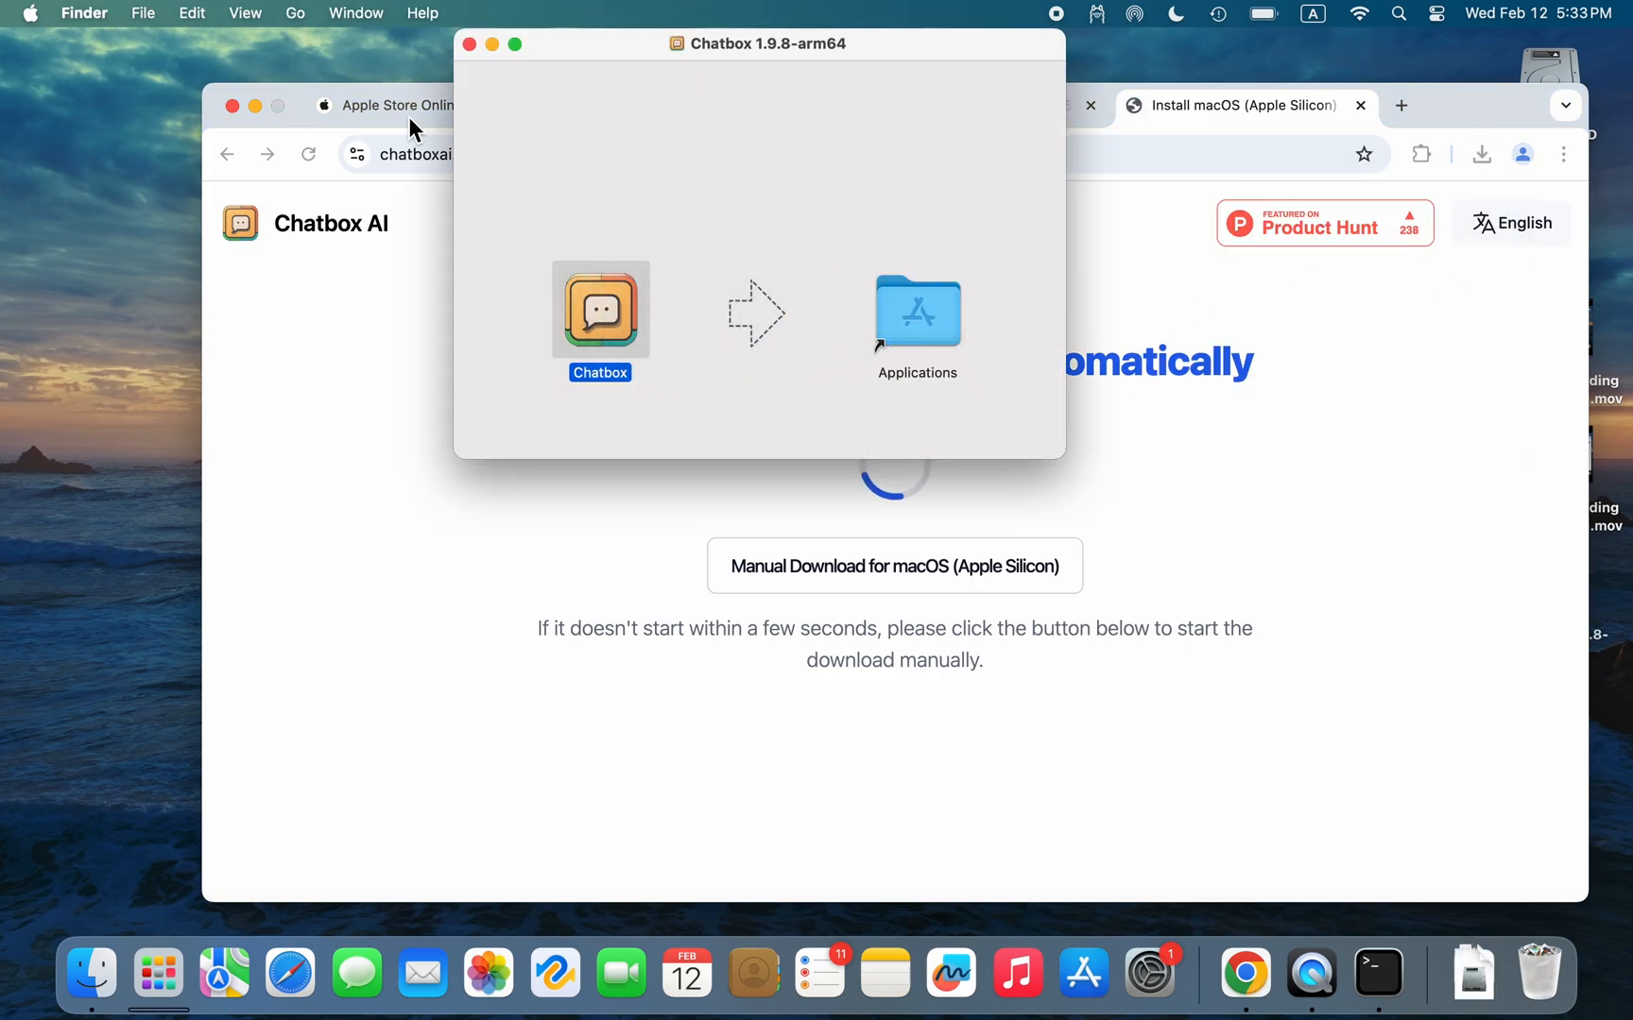
pyautogui.click(470, 43)
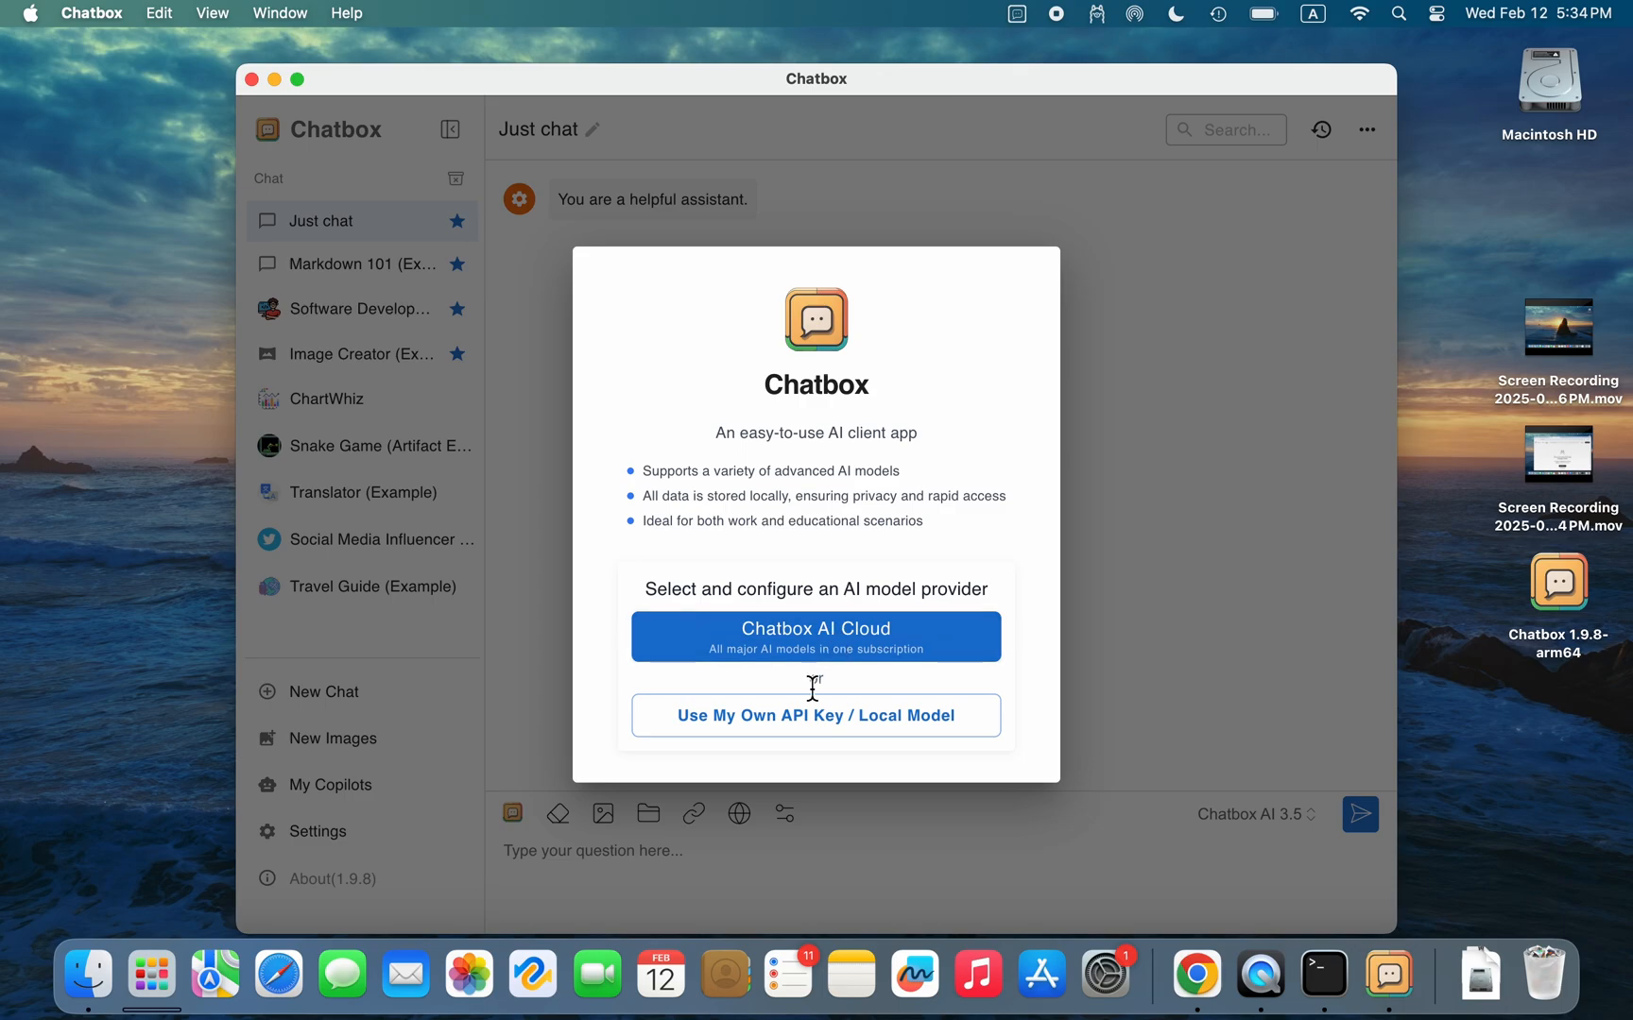
# - Choose Ollama API as Chatbox's provider with model deepseek-r1:latest and save
pyautogui.click(816, 715)
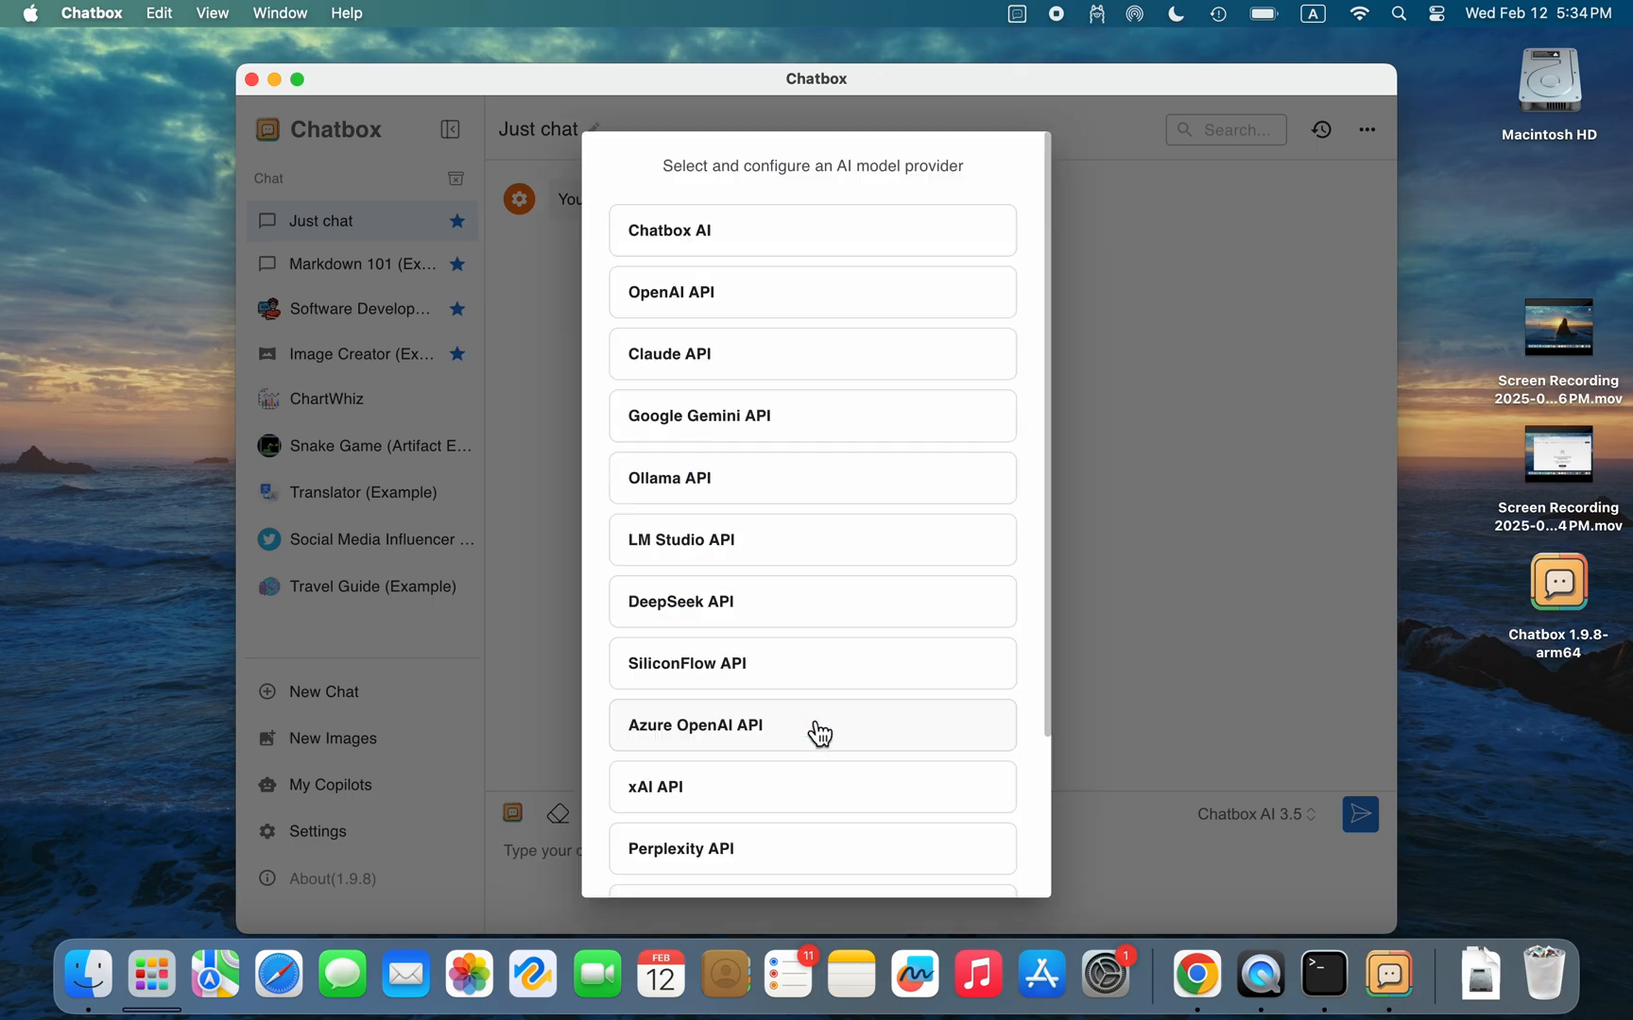
pyautogui.click(810, 478)
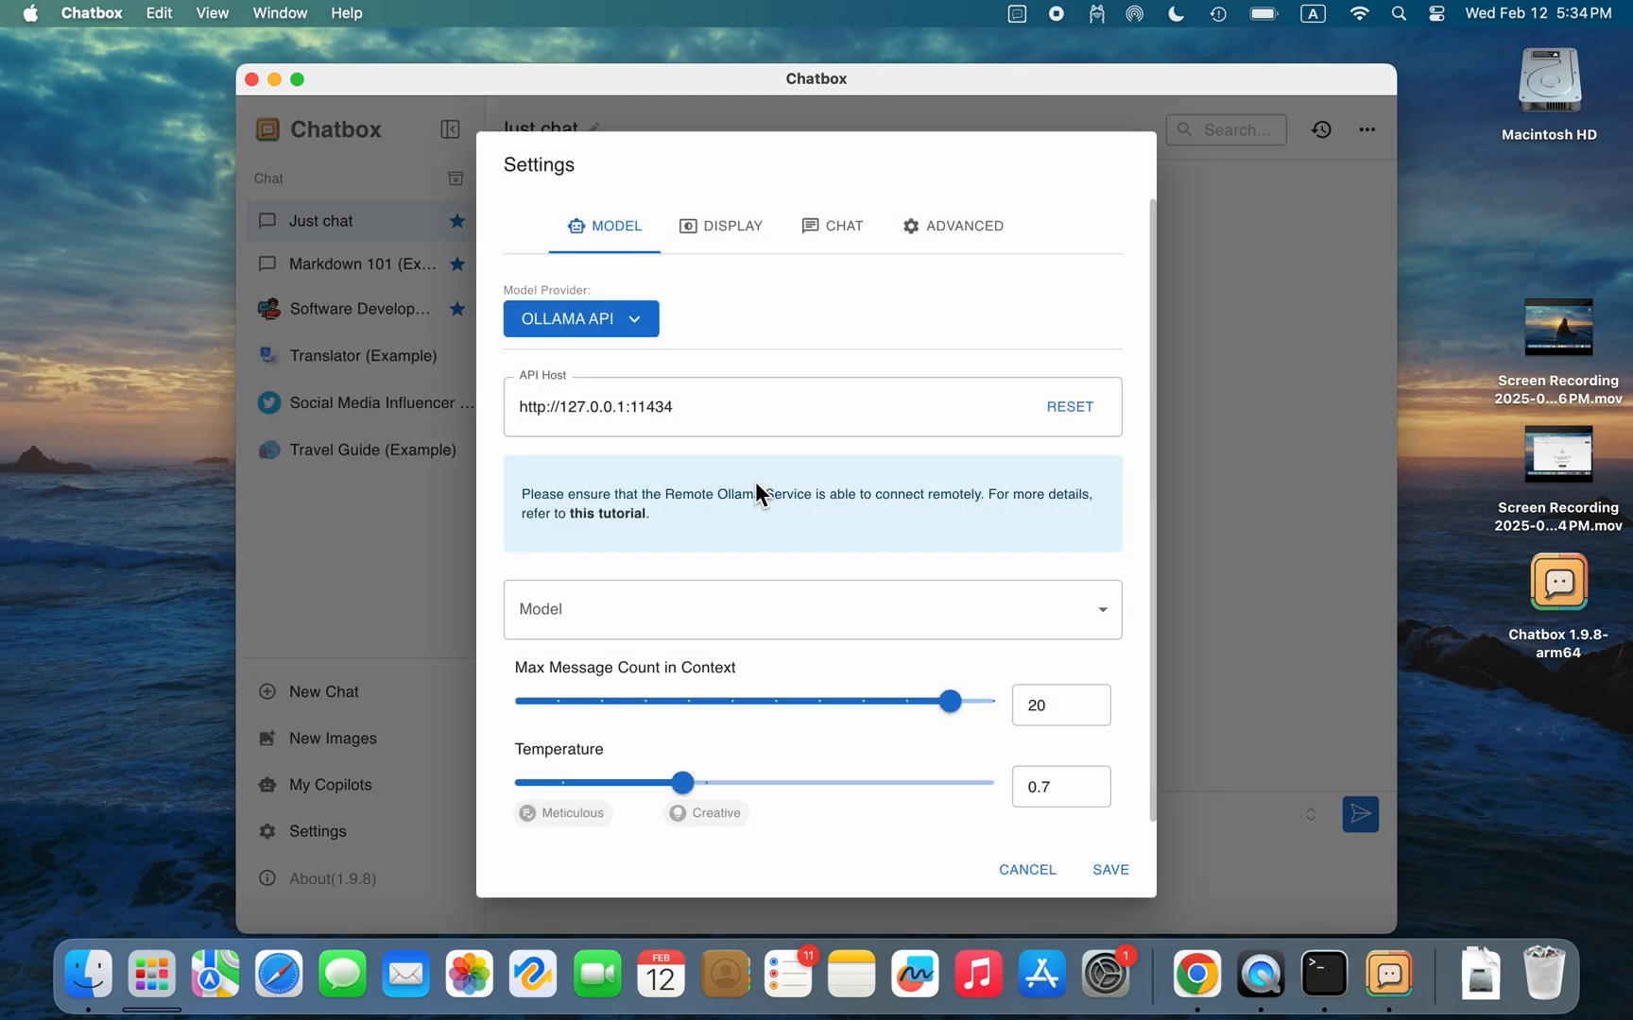
pyautogui.click(811, 609)
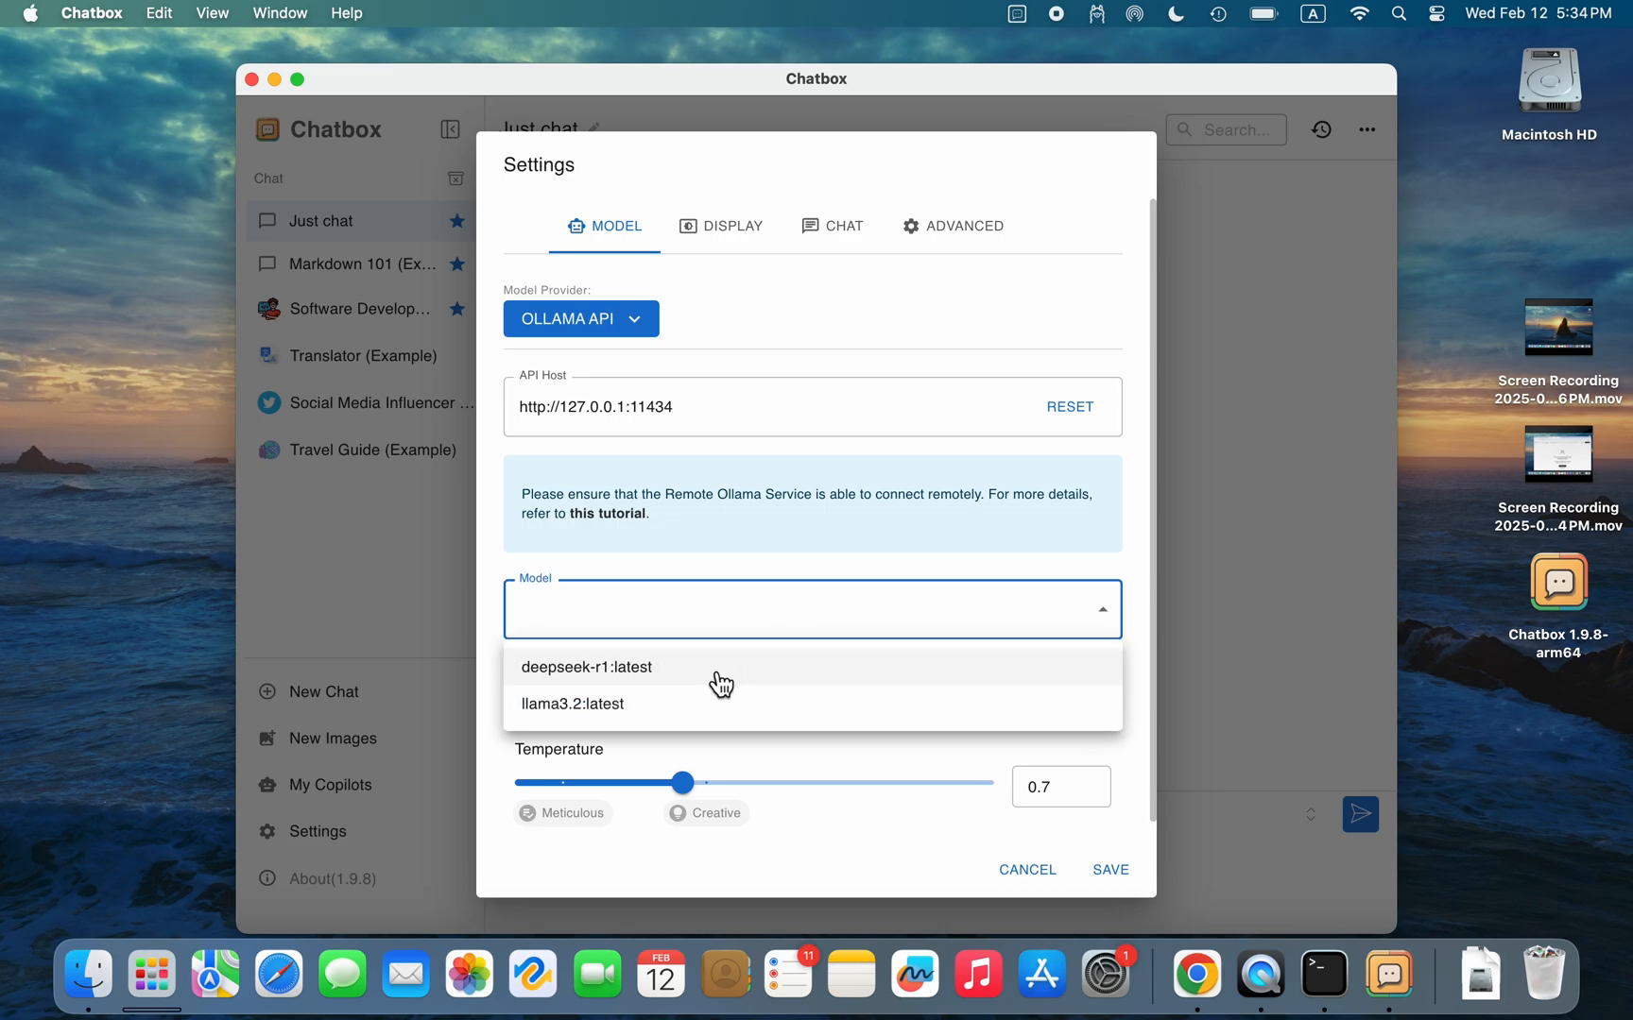
pyautogui.click(586, 666)
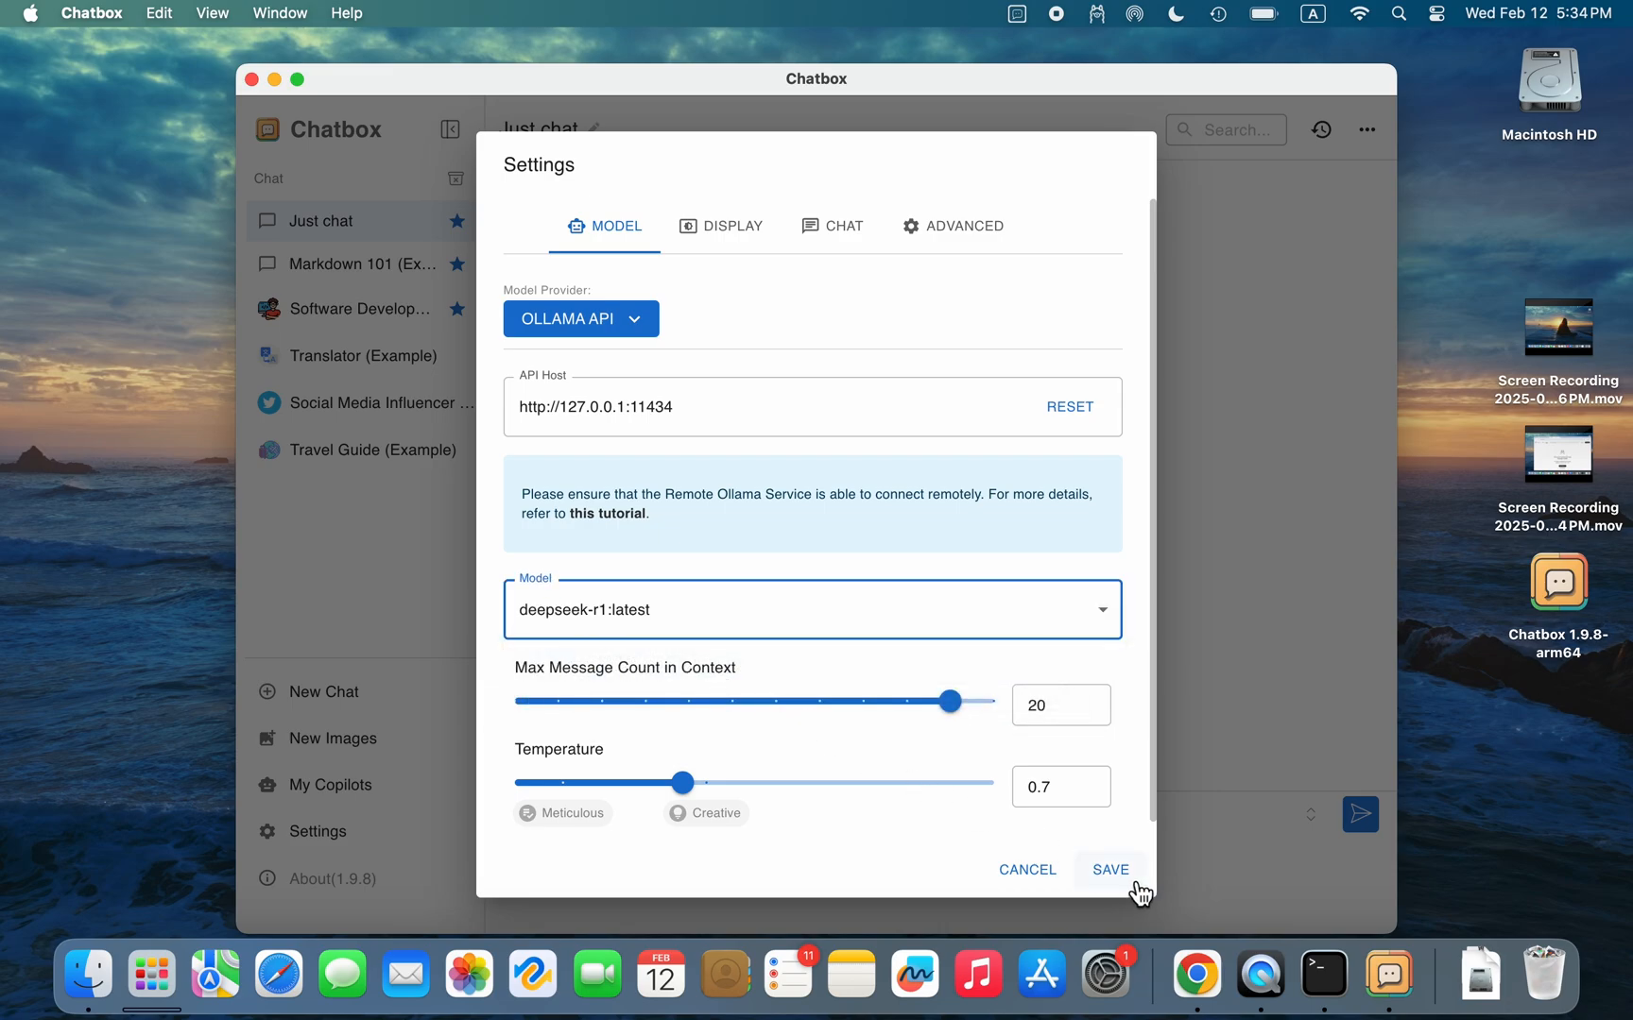
pyautogui.click(1109, 869)
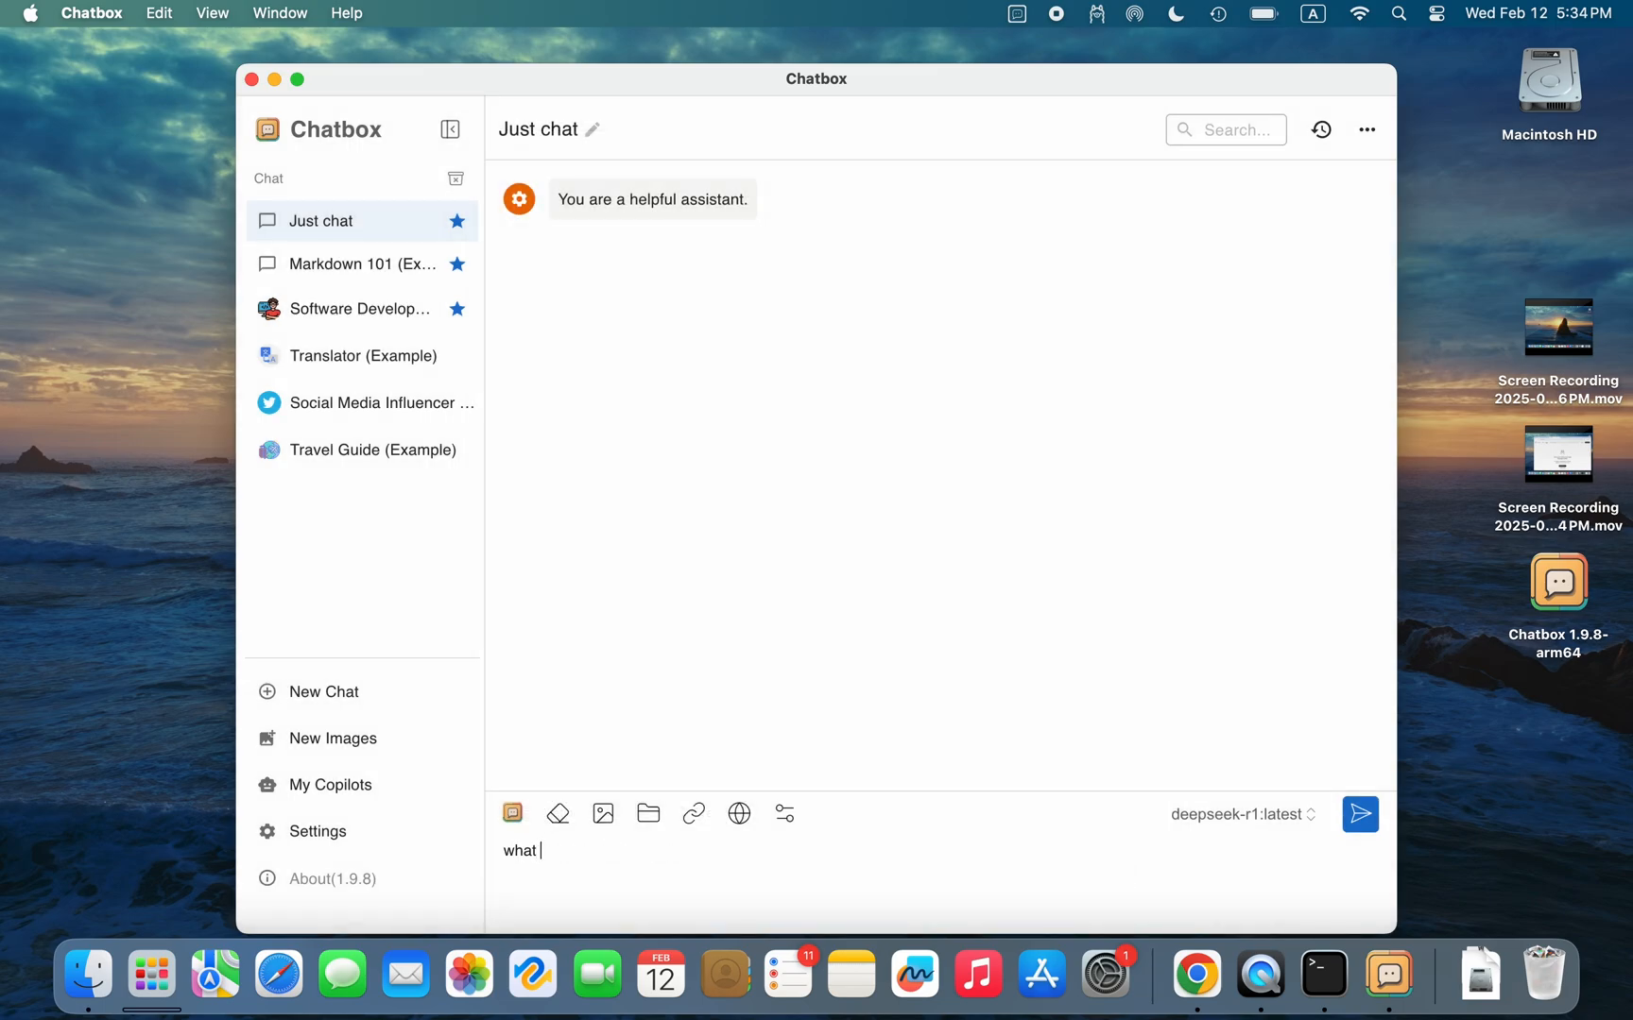
# - Ask deepseek-r1 "what model are you", then send "what is openAI?"
pyautogui.write('model are you')
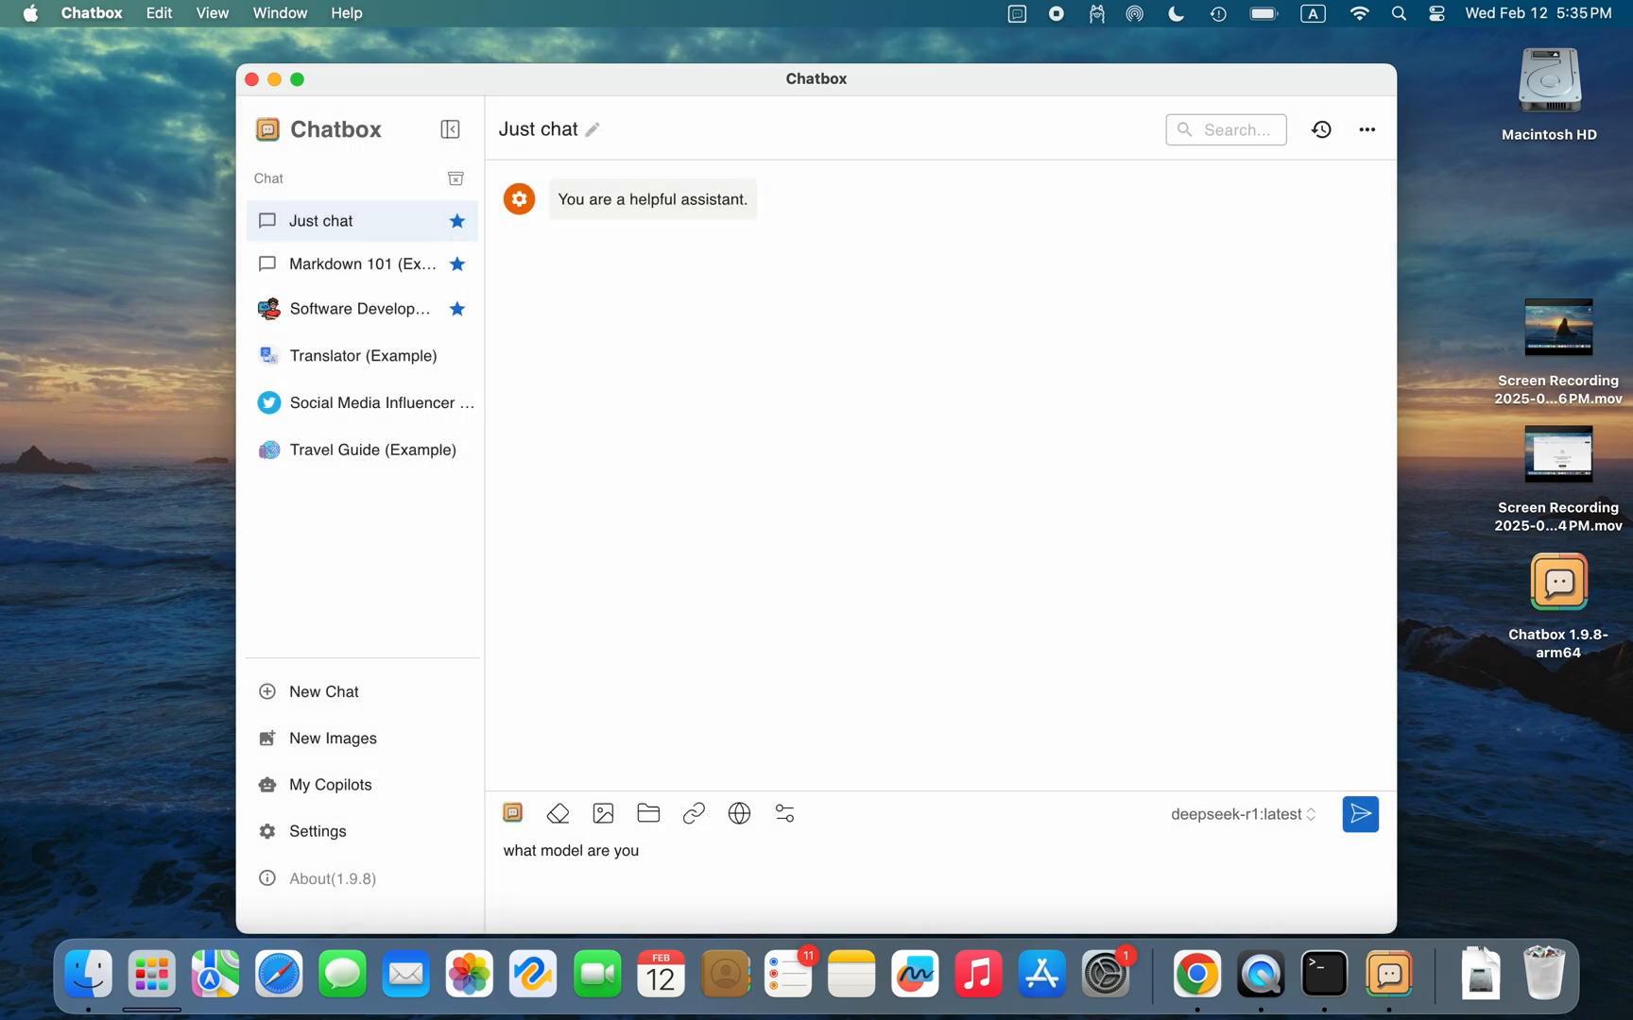
pyautogui.click(1359, 815)
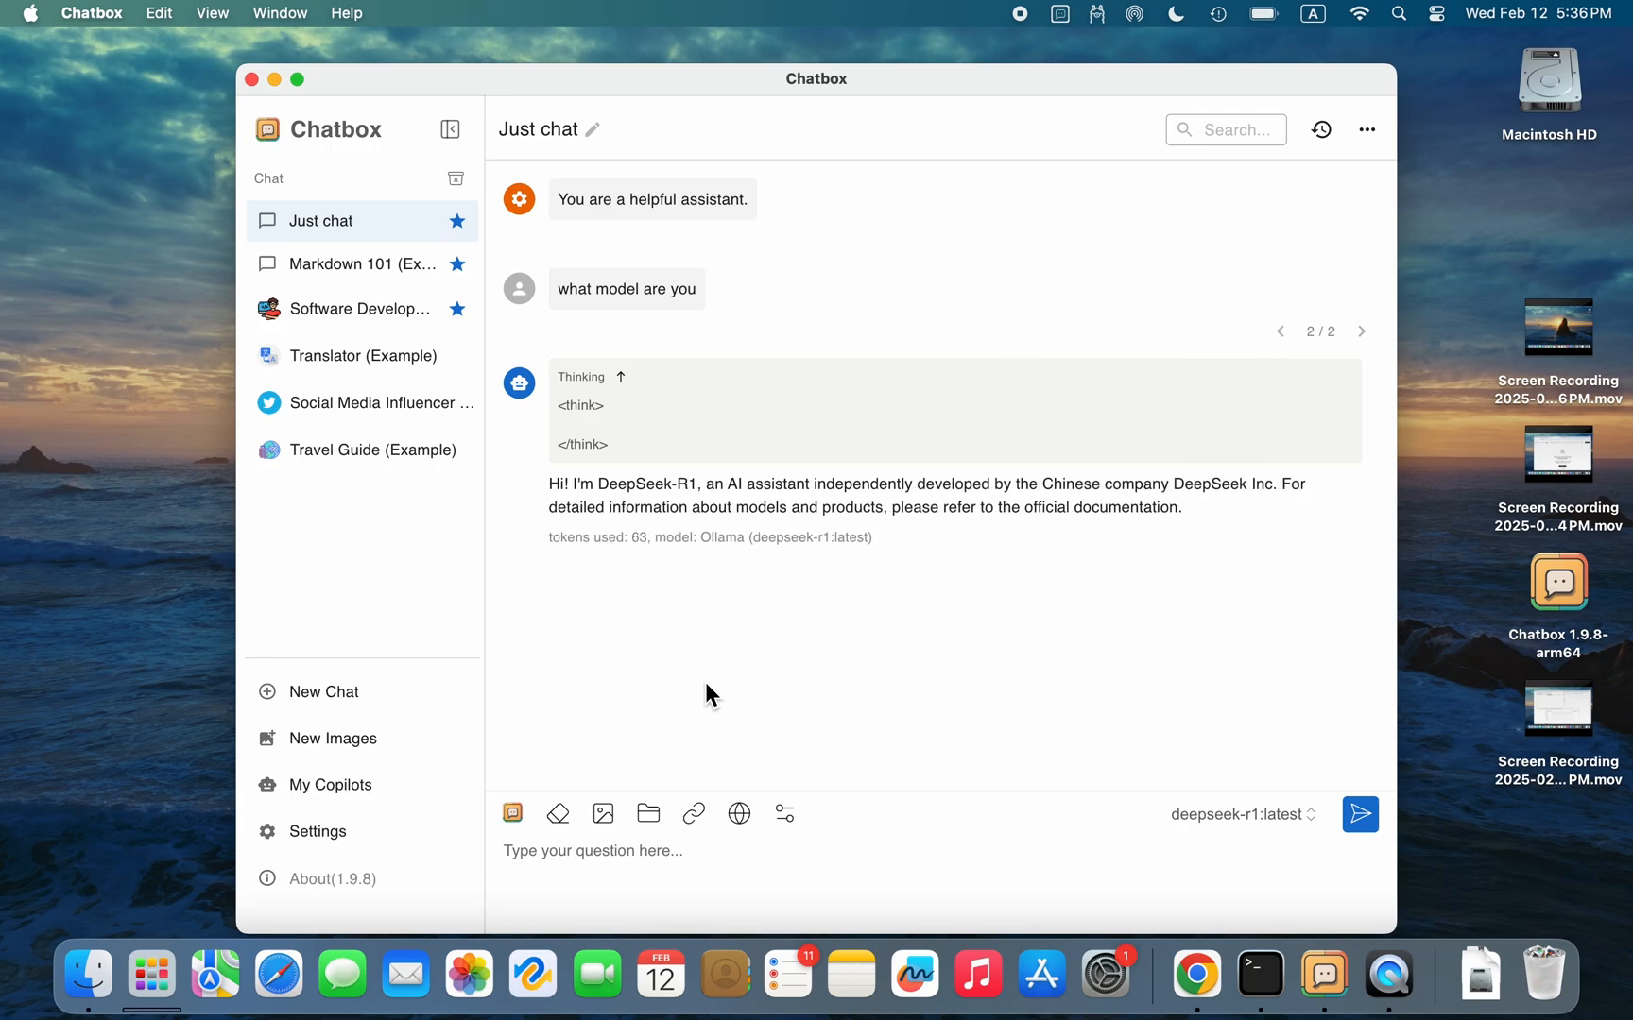
pyautogui.moveTo(746, 618)
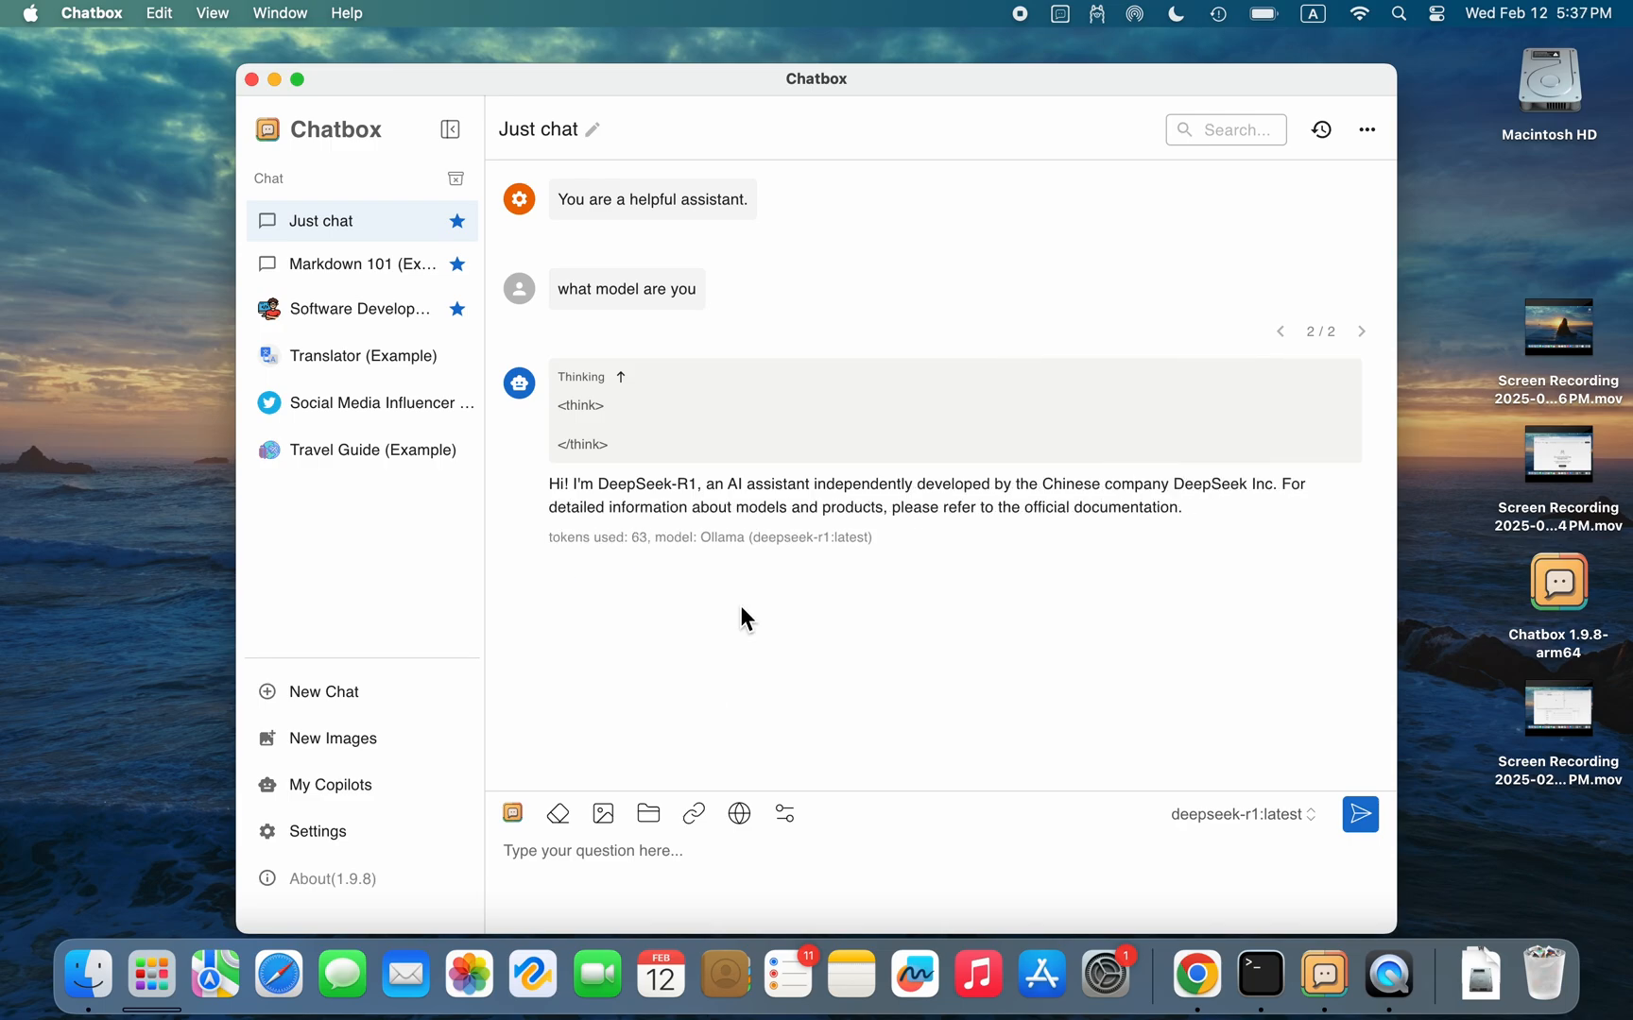
pyautogui.click(1359, 13)
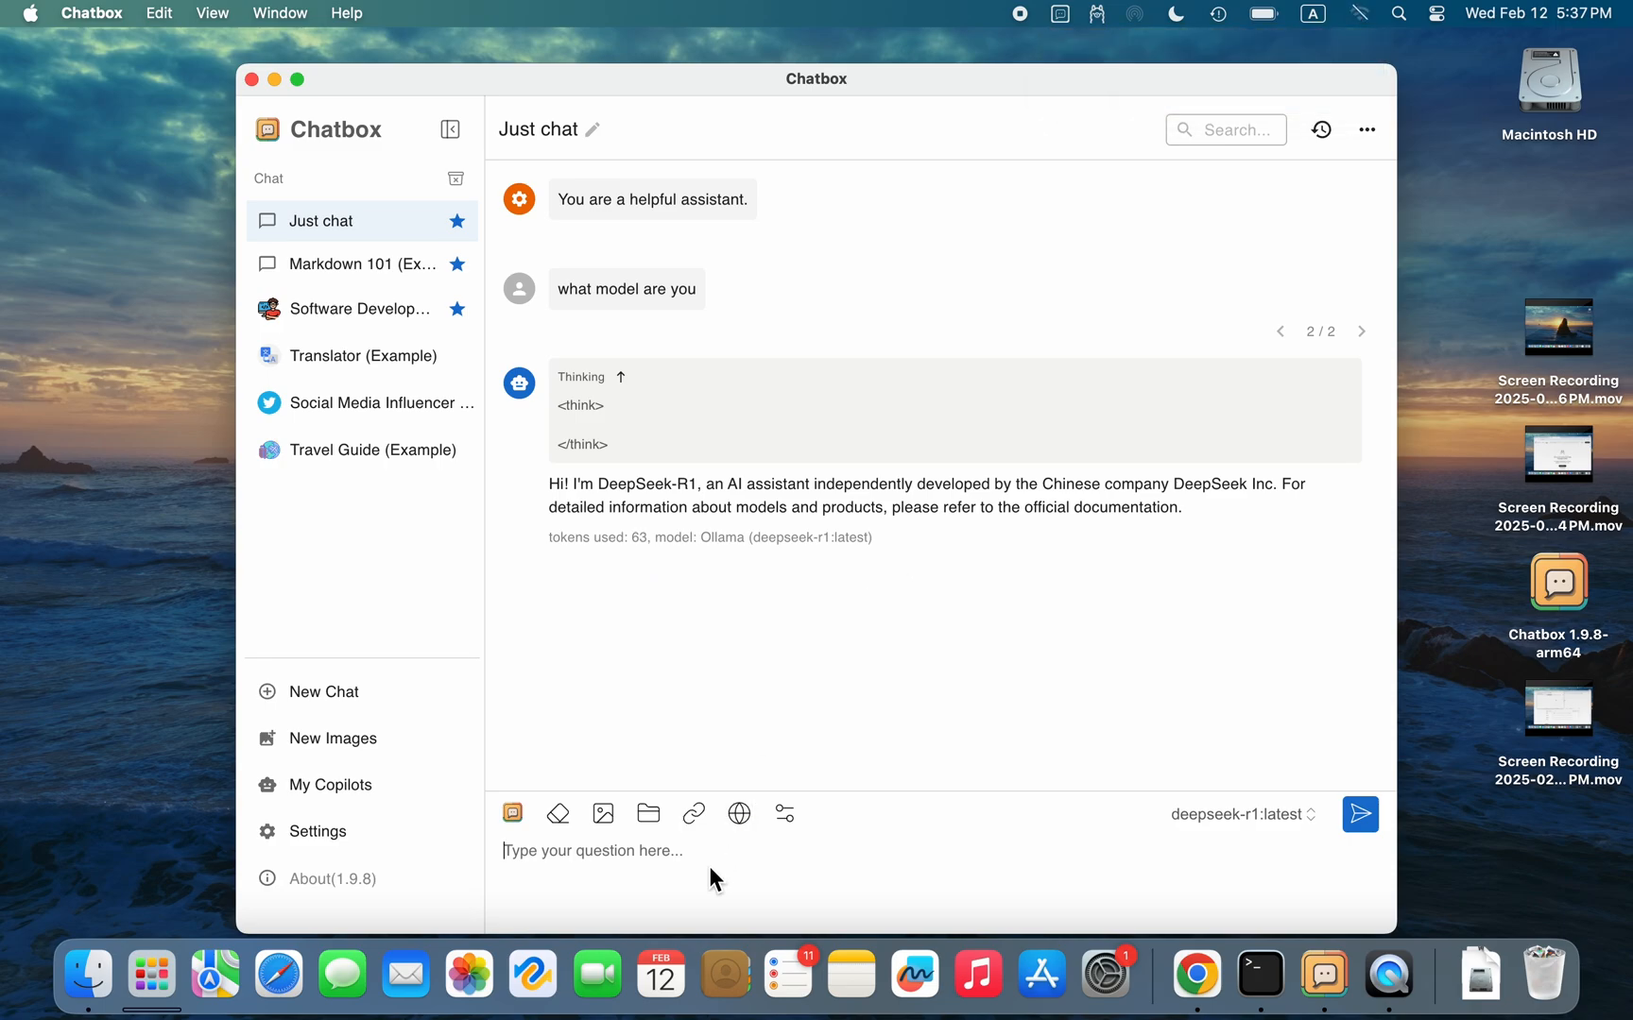
pyautogui.write('what is')
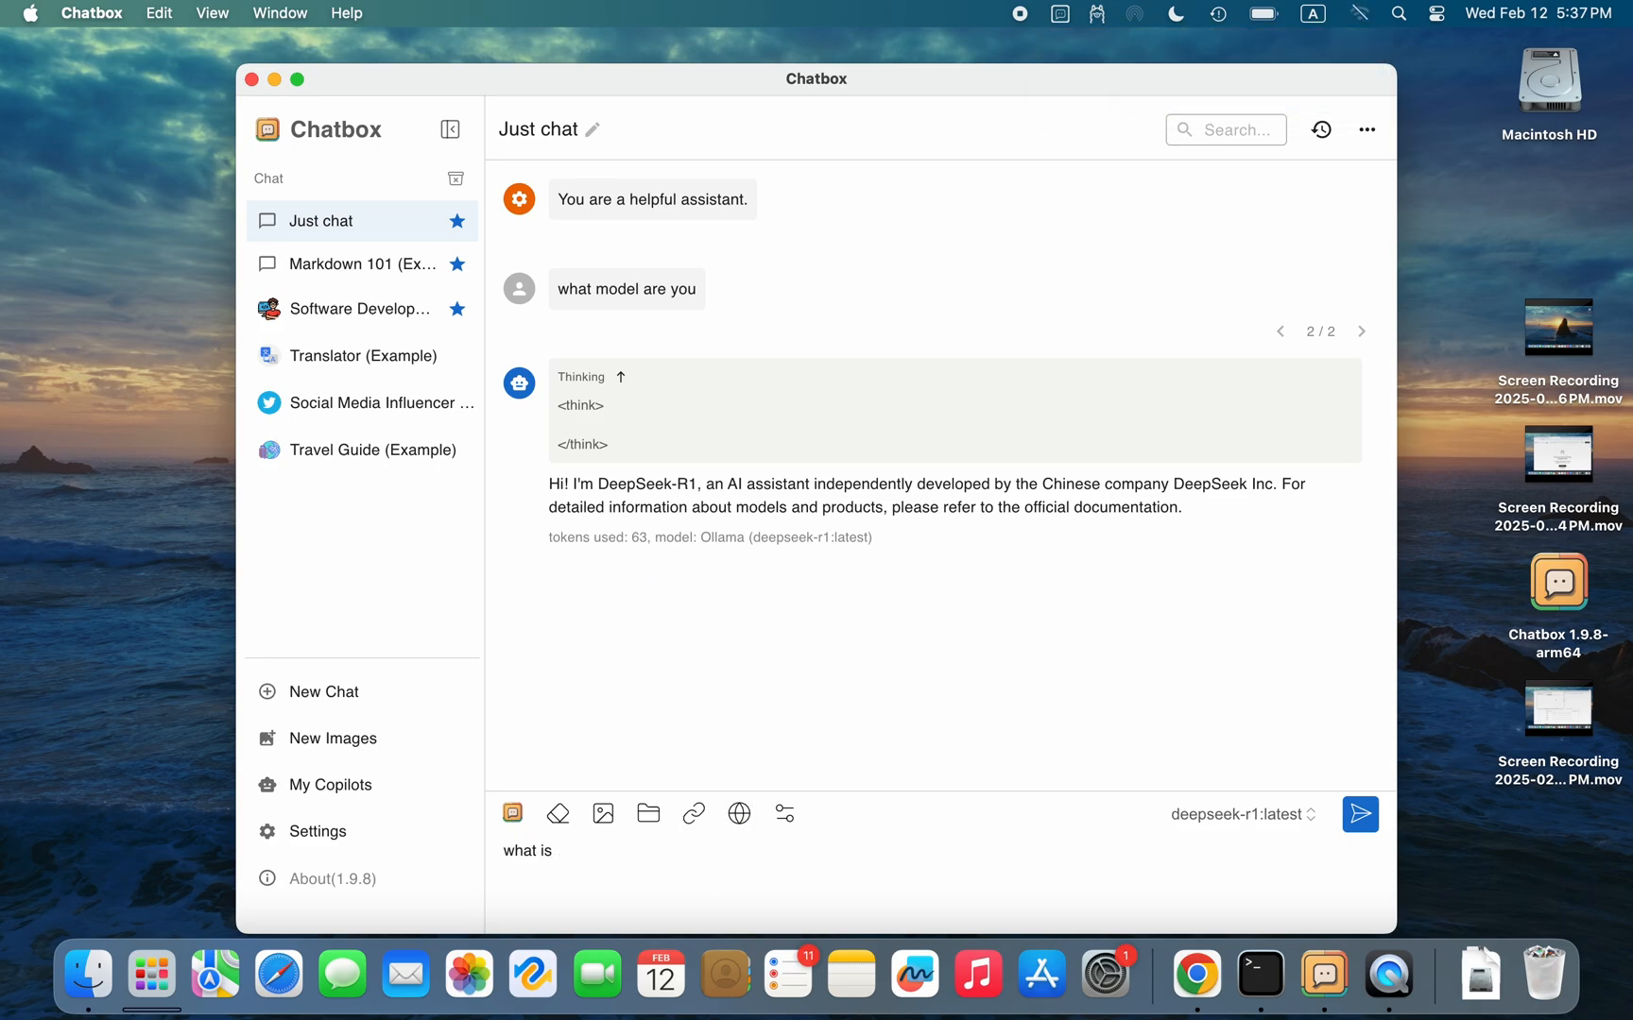
pyautogui.click(1359, 815)
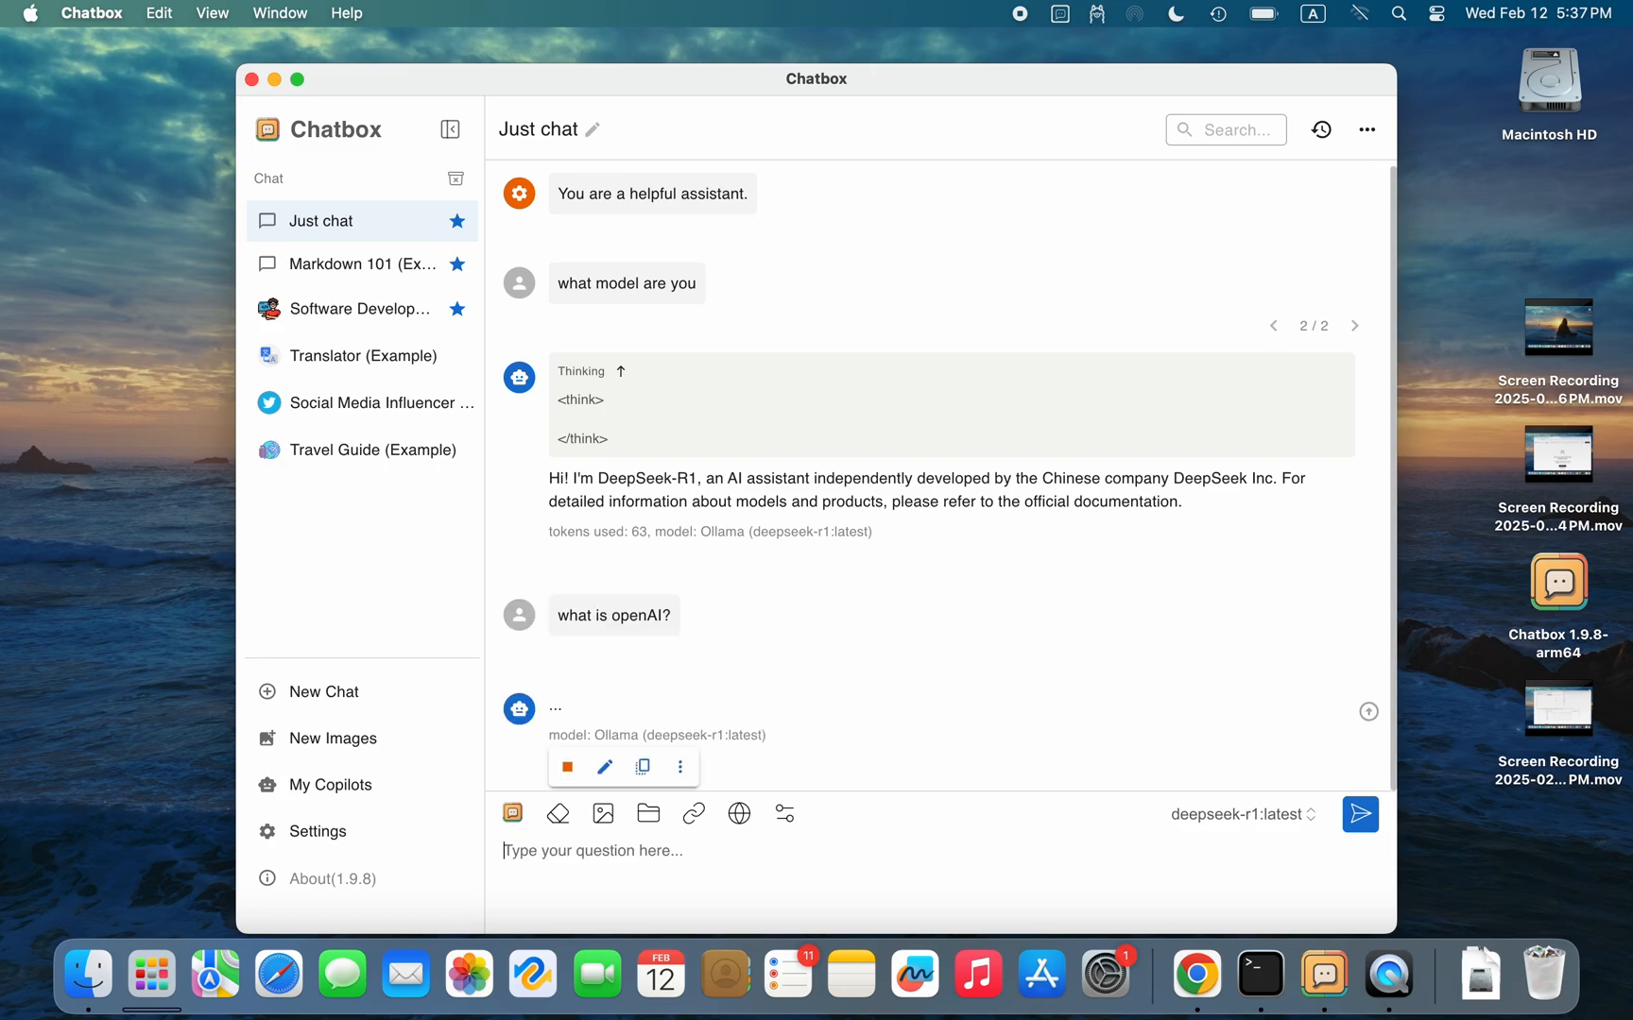